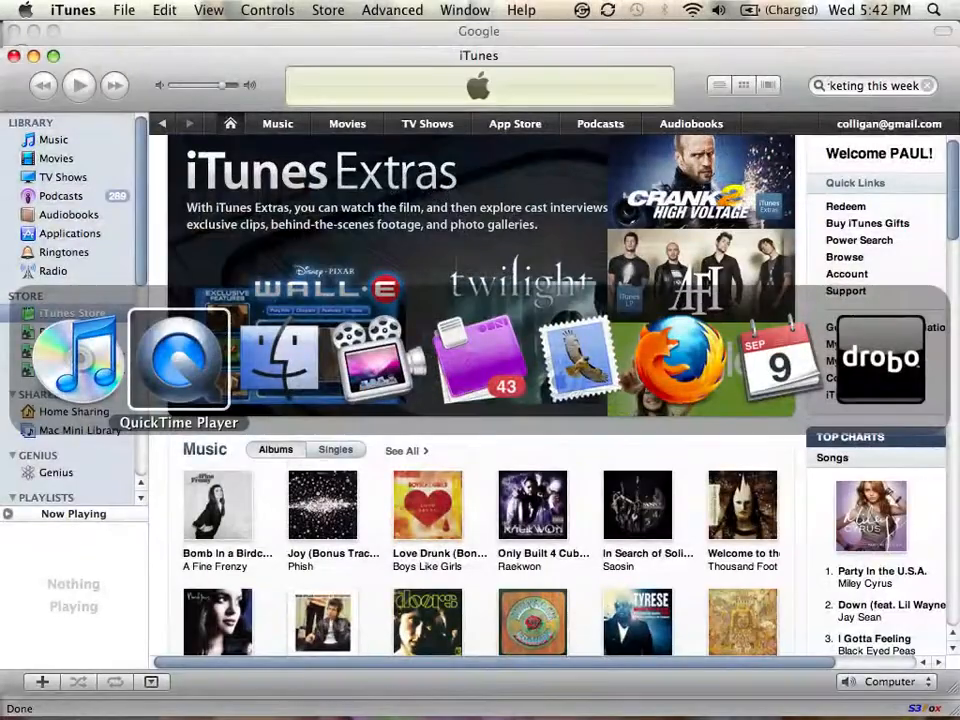
# Switch to QuickTime Player and start a new screen recording session.
pyautogui.click(178, 358)
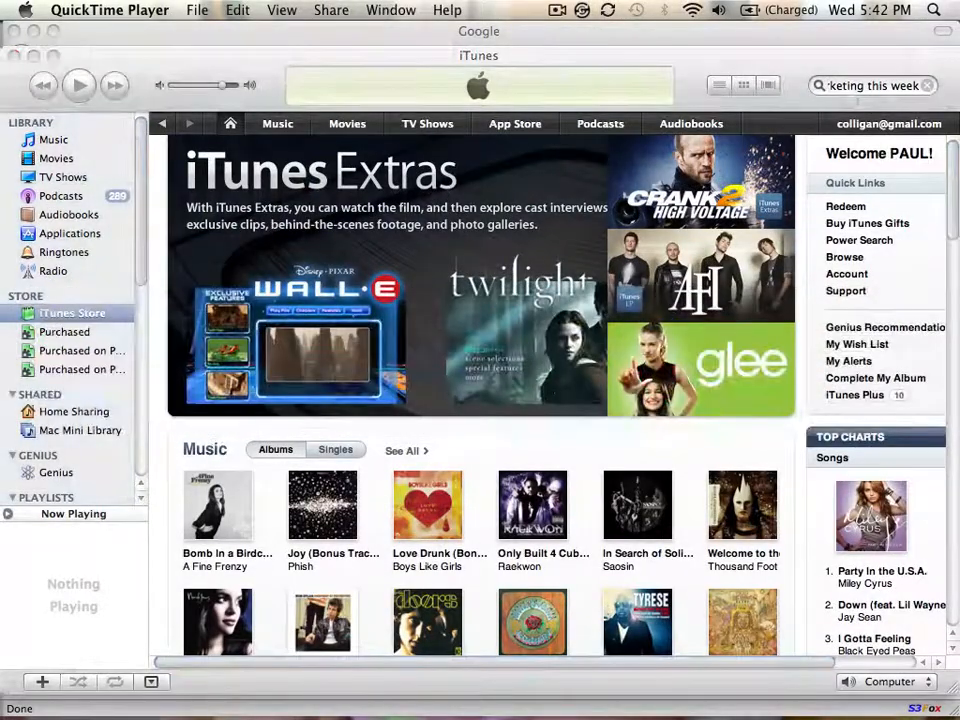
pyautogui.click(196, 10)
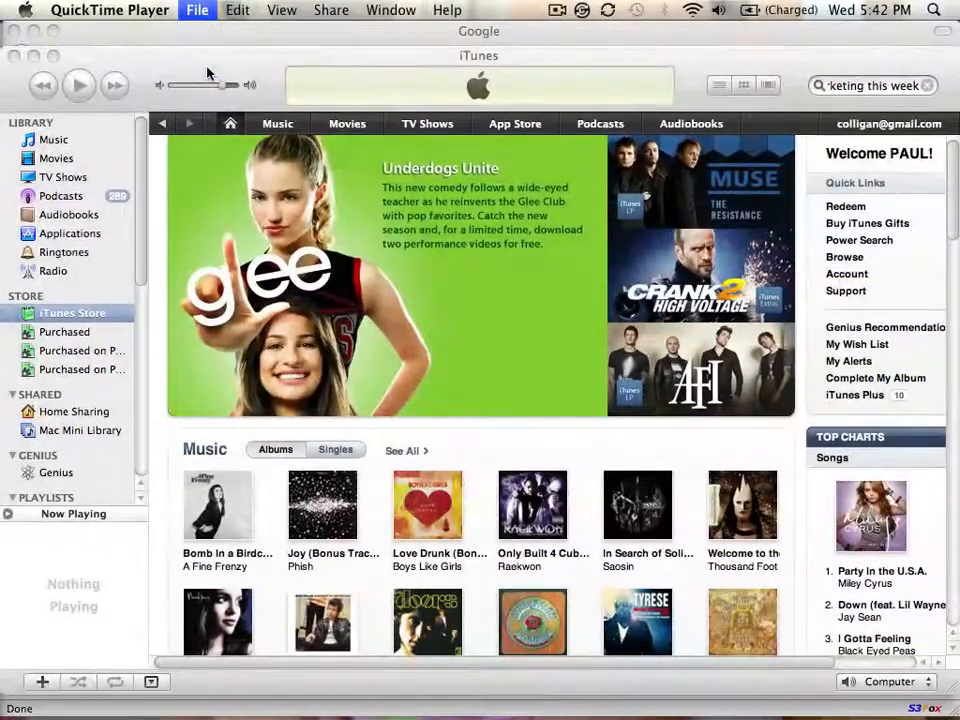
pyautogui.click(196, 10)
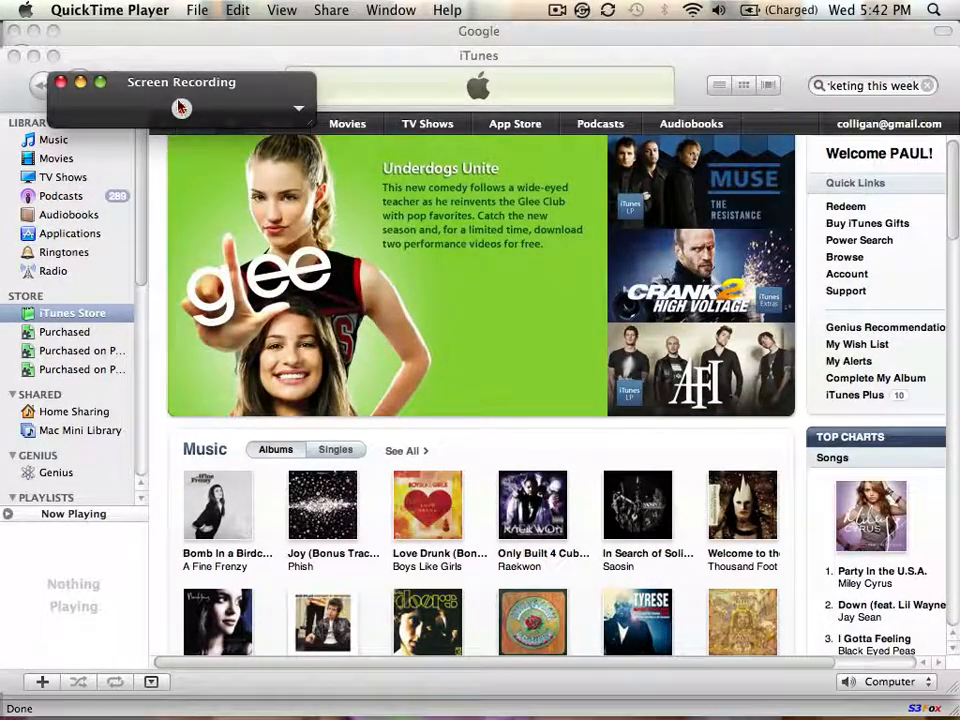
# Set the recording microphone to the EDIROL UA-25 interface and begin recording.
pyautogui.click(300, 110)
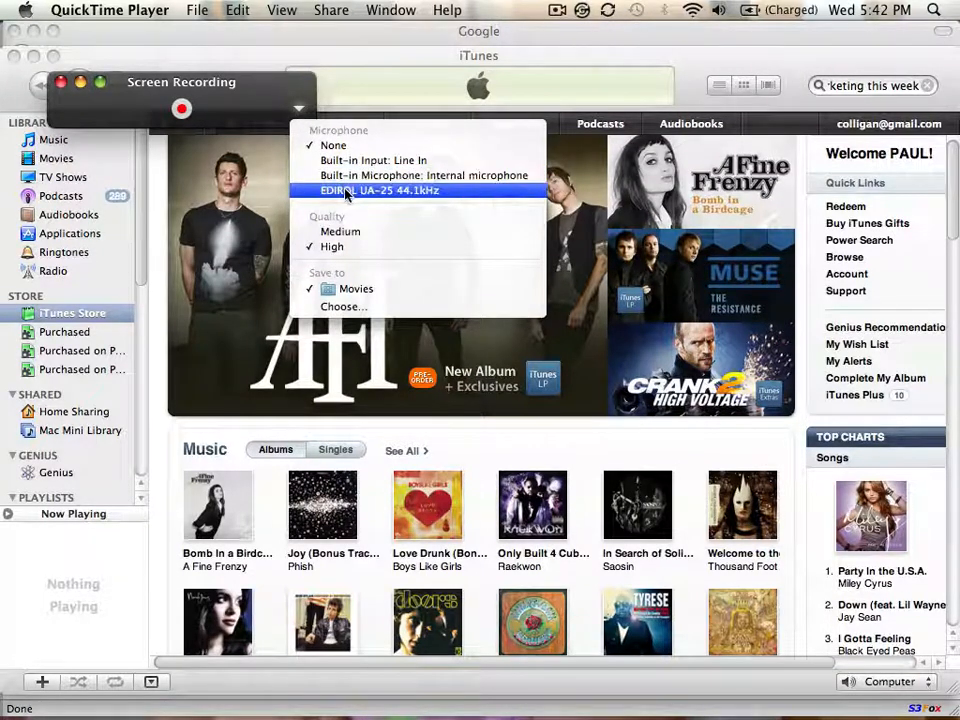
pyautogui.click(378, 190)
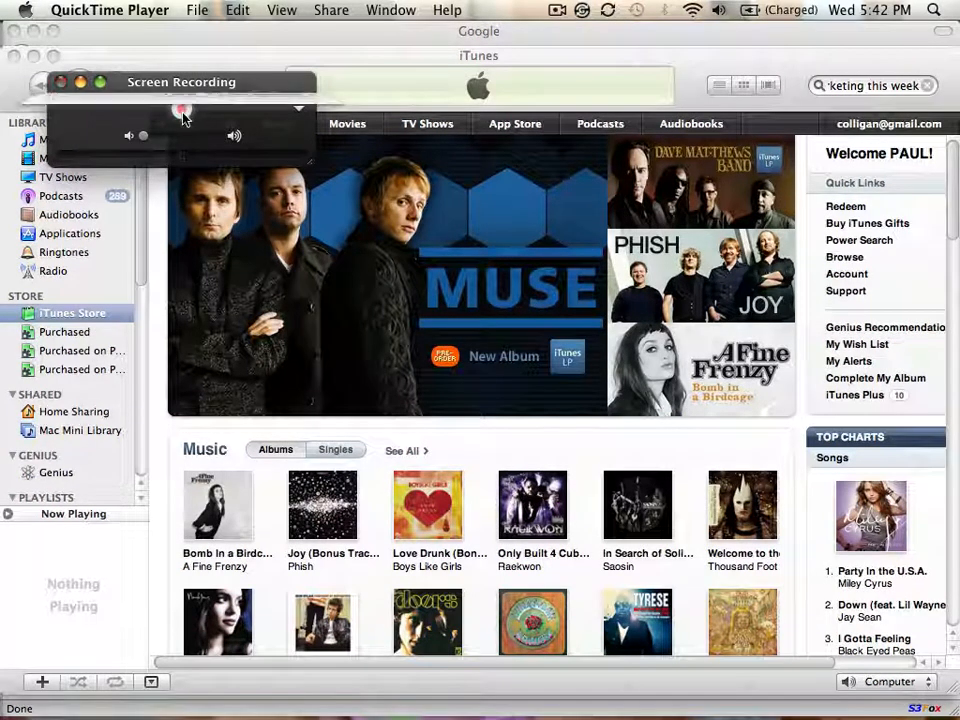
pyautogui.click(184, 110)
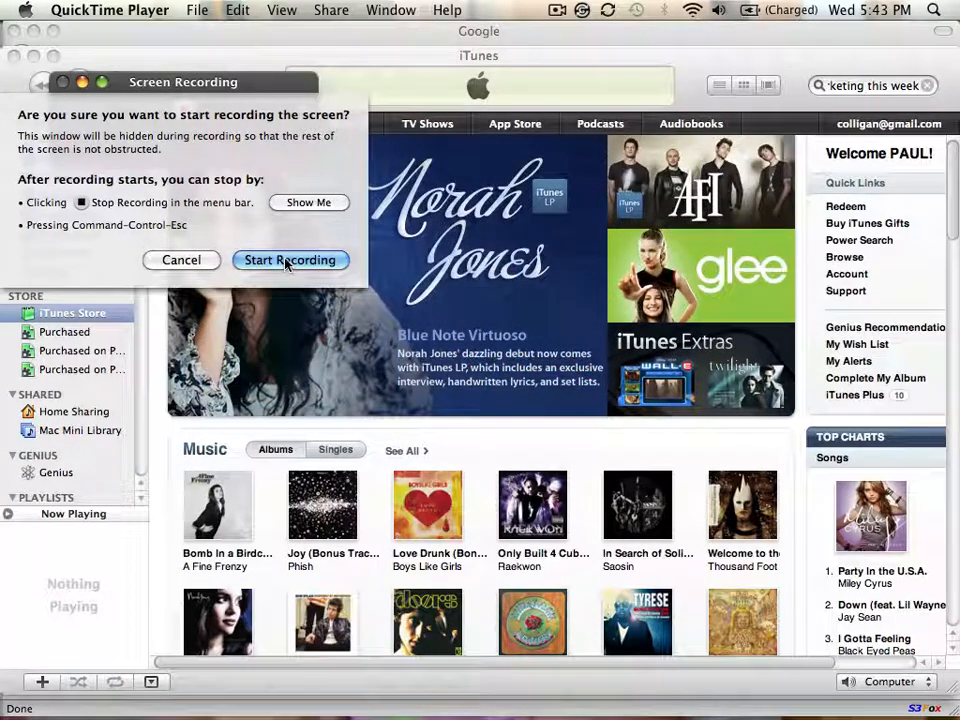
pyautogui.moveTo(308, 202)
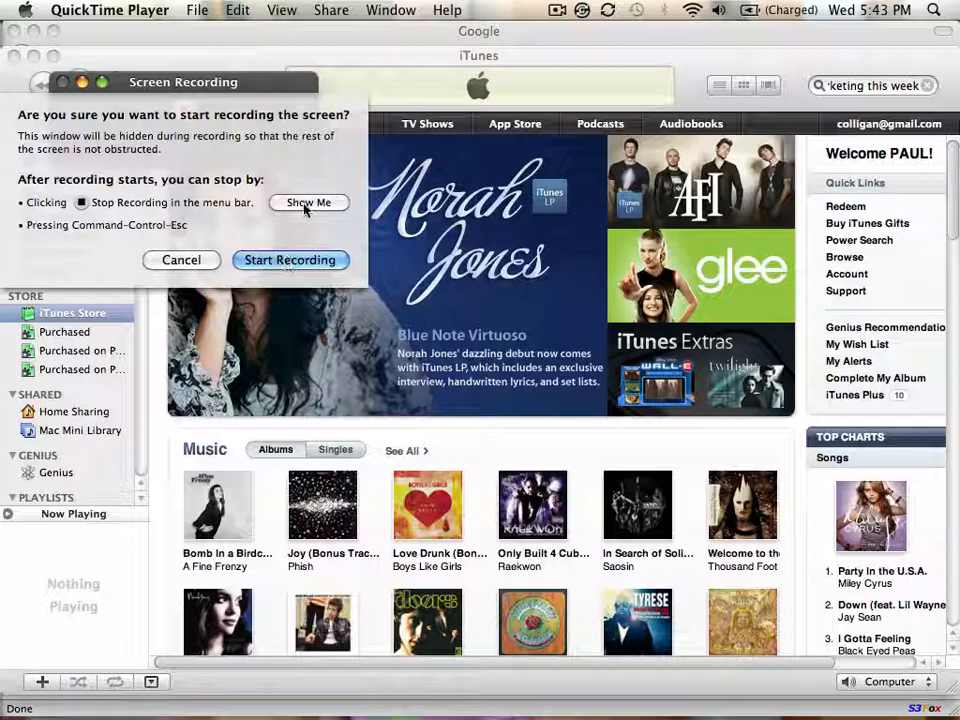
# Confirm the whole-screen recording prompt via Show Me and proceed.
pyautogui.click(308, 204)
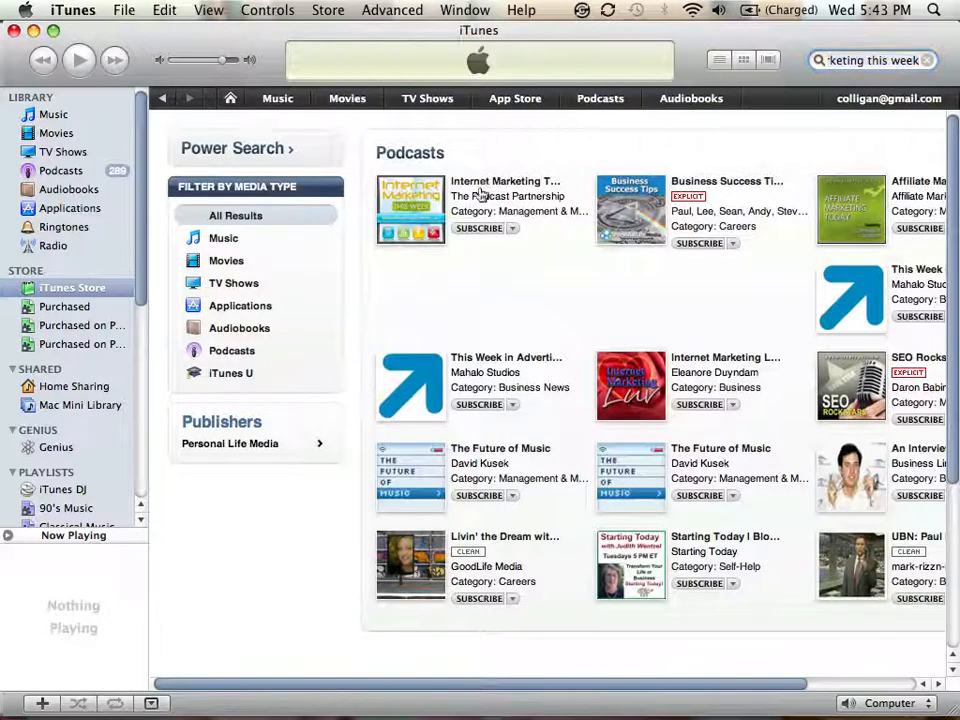
# View the Internet Marketing This Week podcast page, return to results and show its sharing options.
pyautogui.click(410, 210)
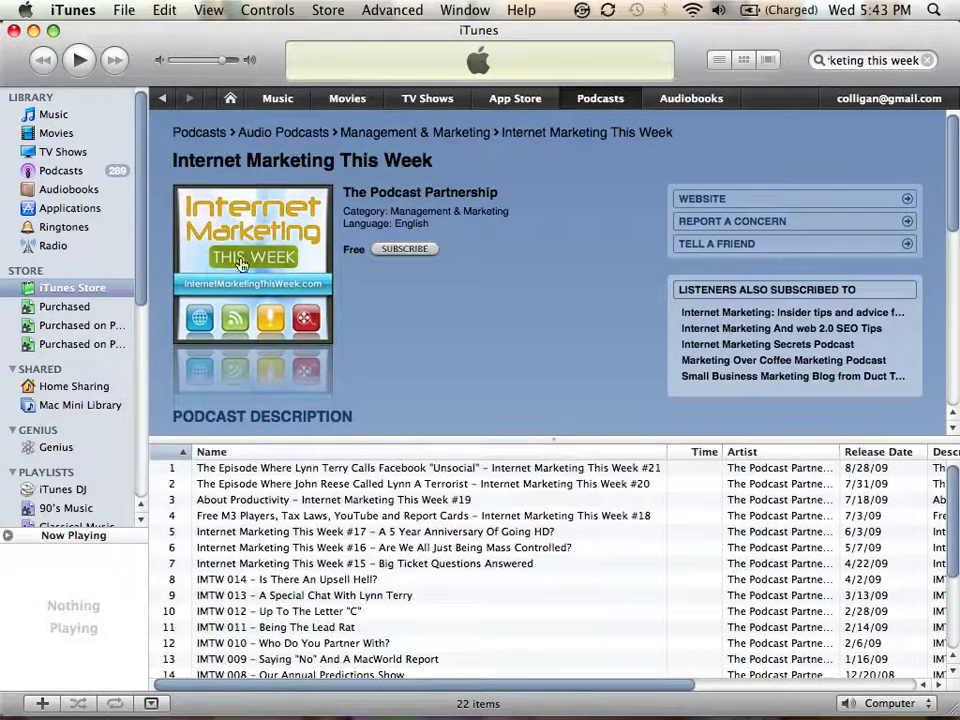
pyautogui.click(164, 98)
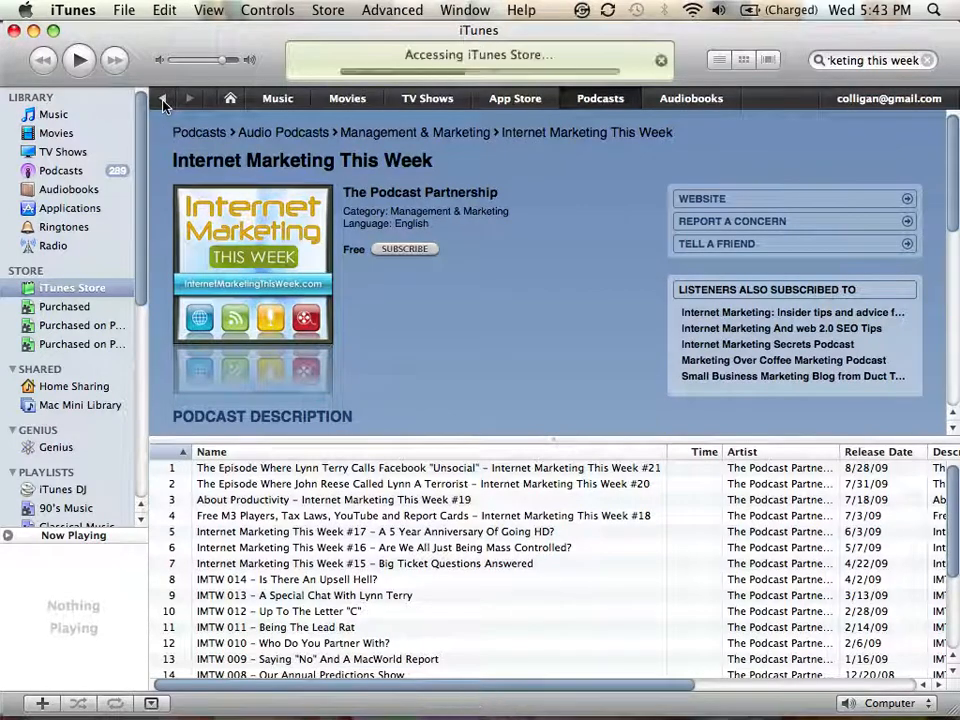
pyautogui.click(164, 98)
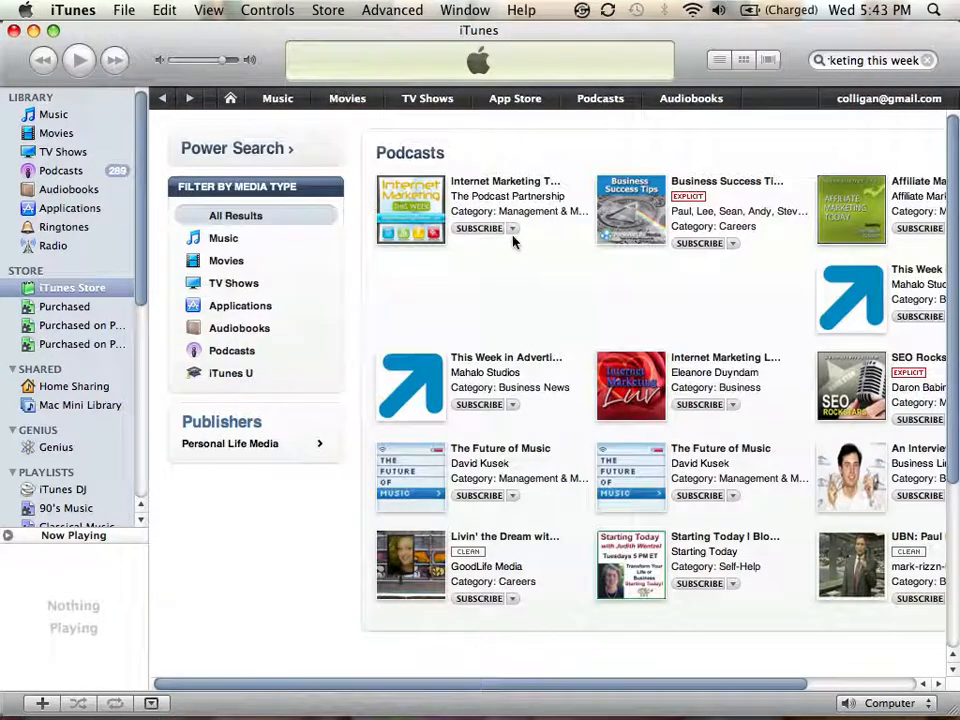
pyautogui.moveTo(478, 228)
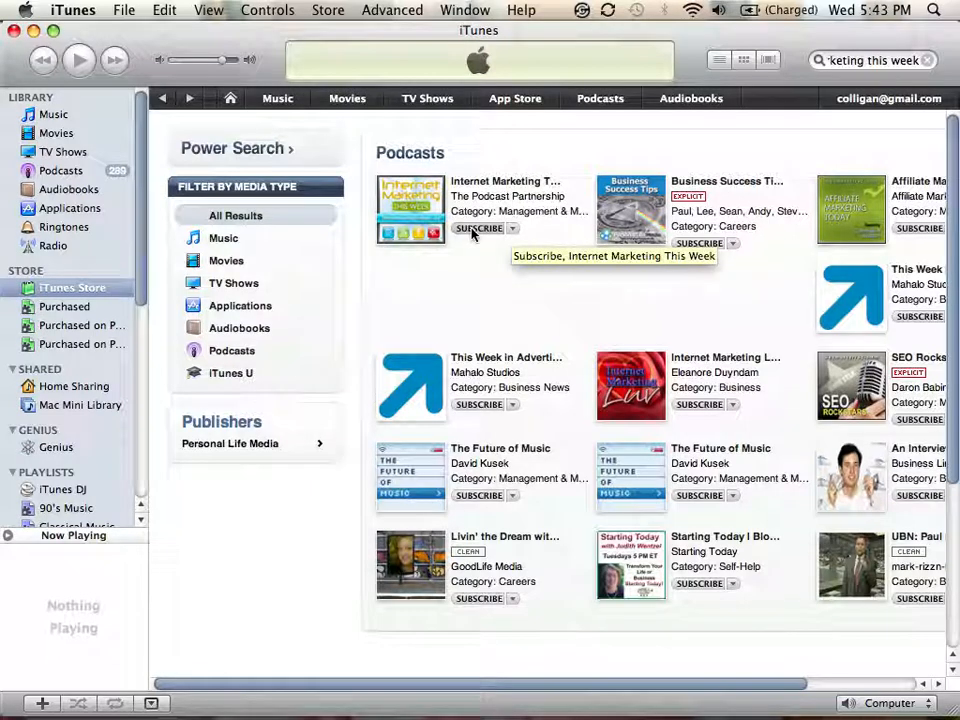
pyautogui.moveTo(504, 232)
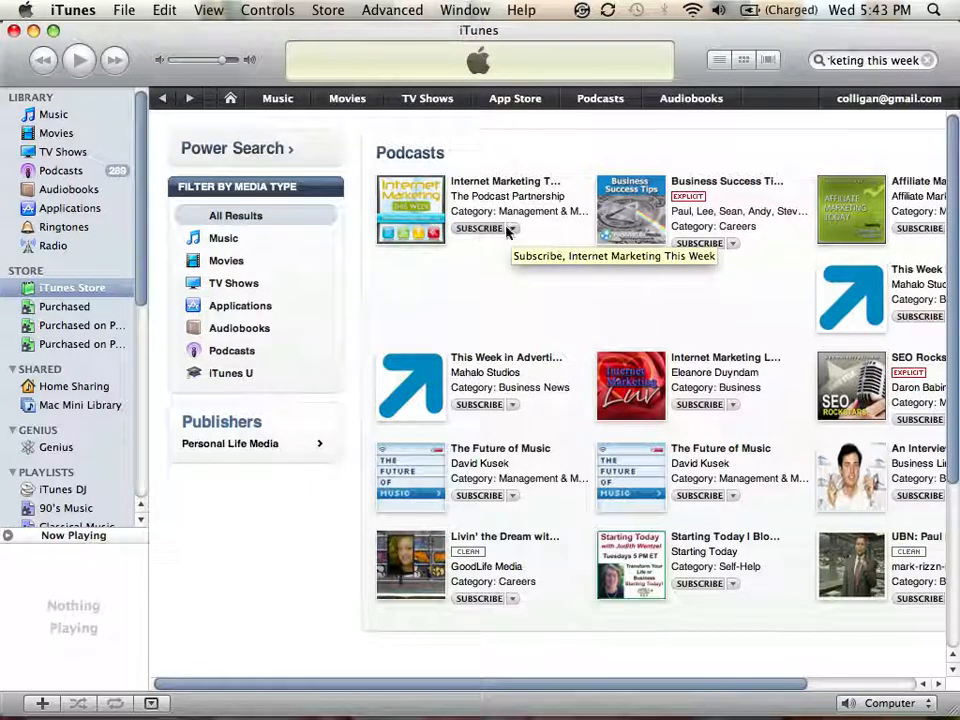
pyautogui.click(510, 228)
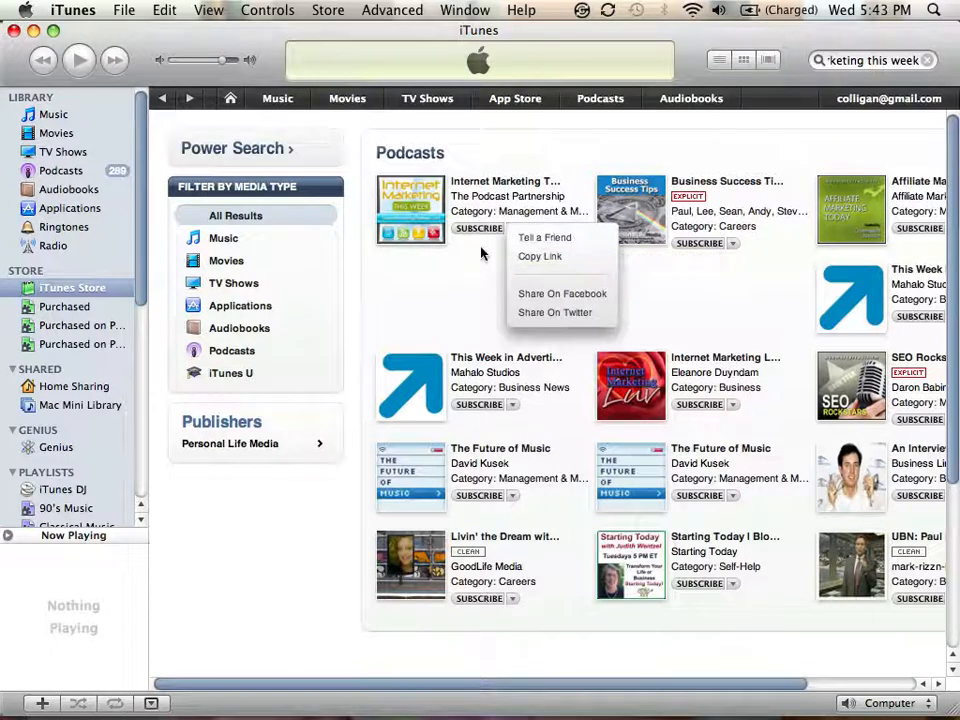
pyautogui.moveTo(540, 256)
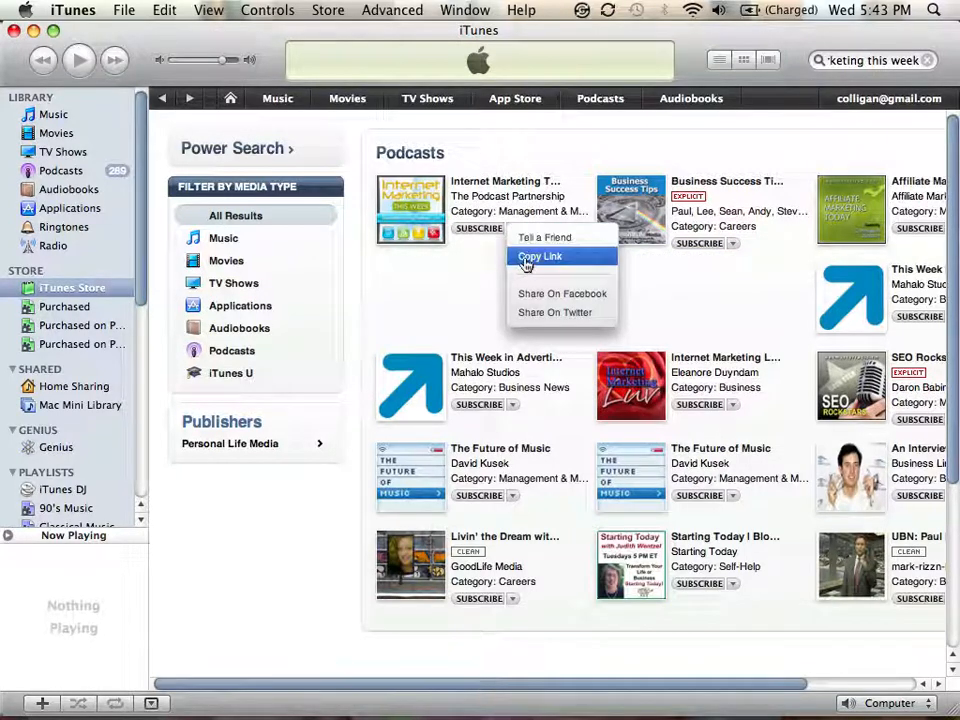
pyautogui.moveTo(562, 292)
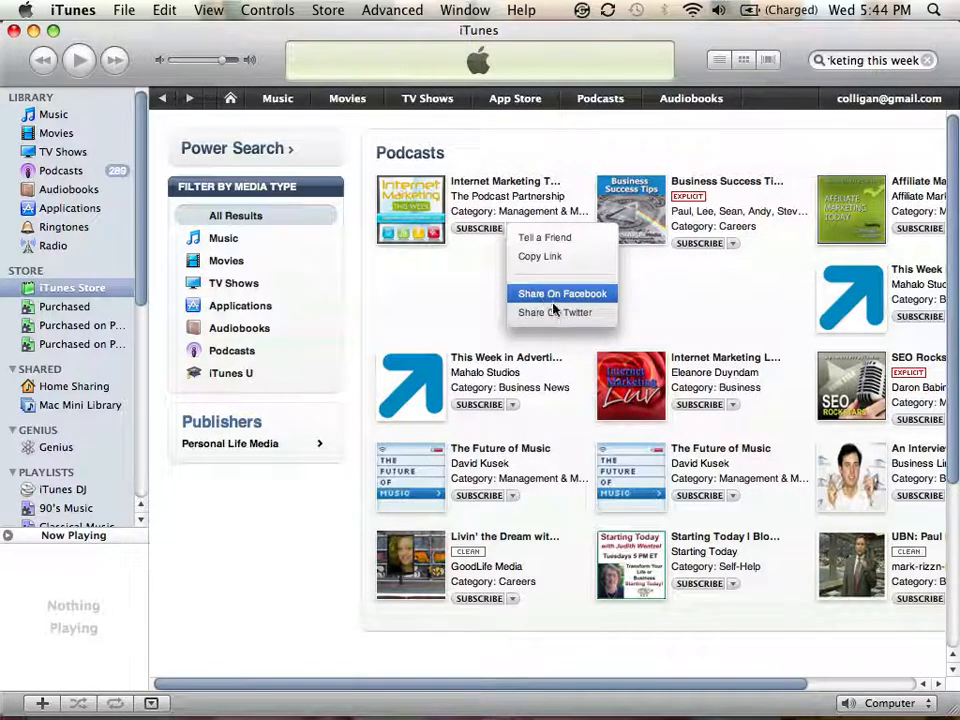
pyautogui.moveTo(556, 312)
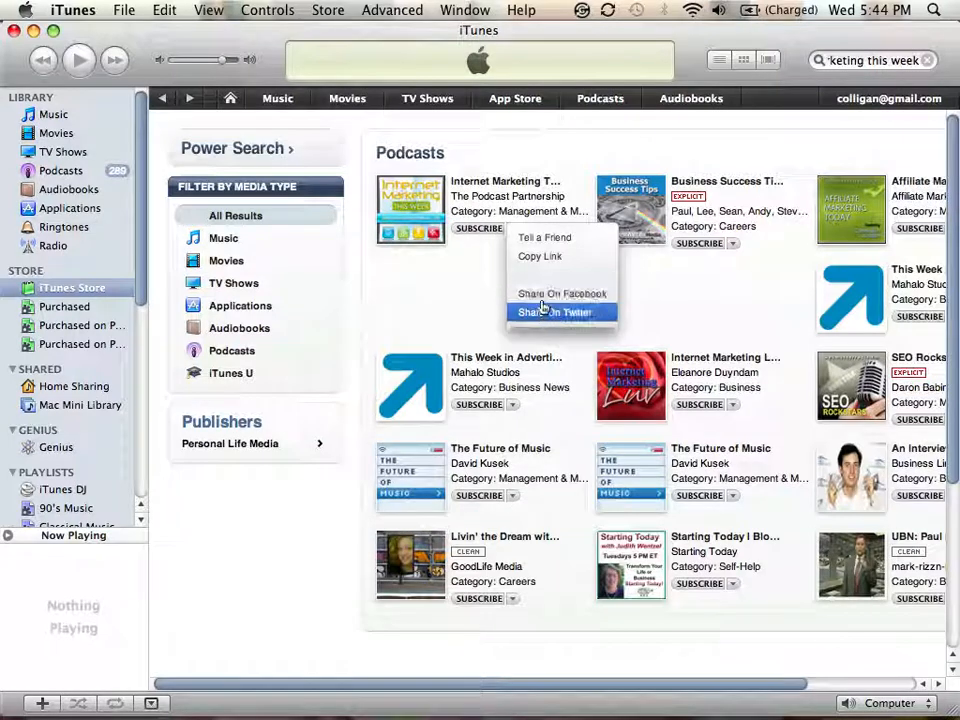
pyautogui.moveTo(562, 292)
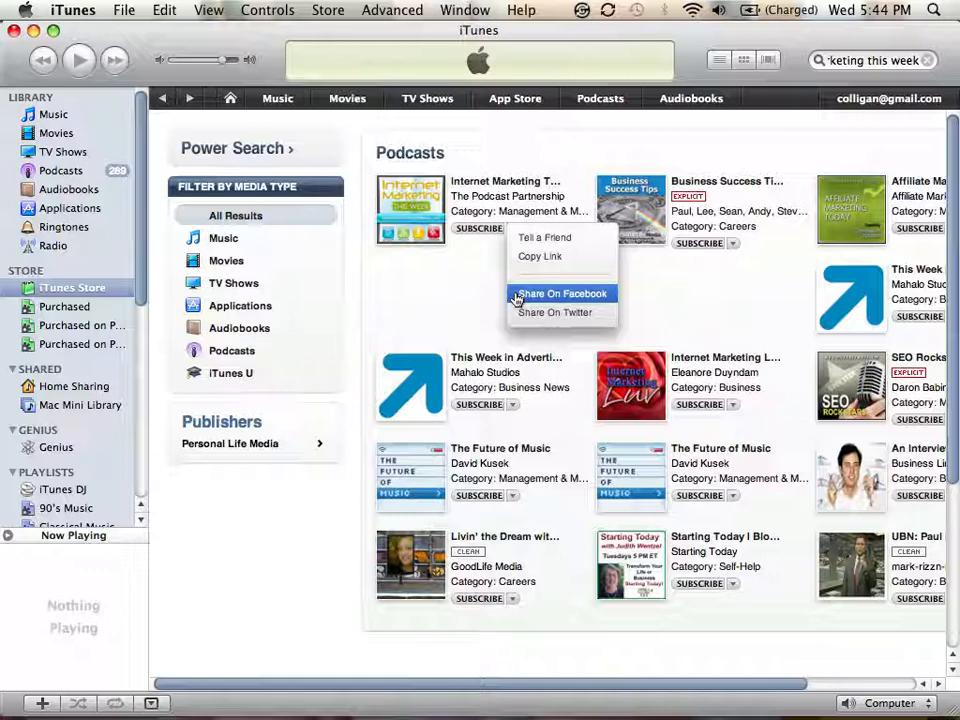
pyautogui.moveTo(516, 296)
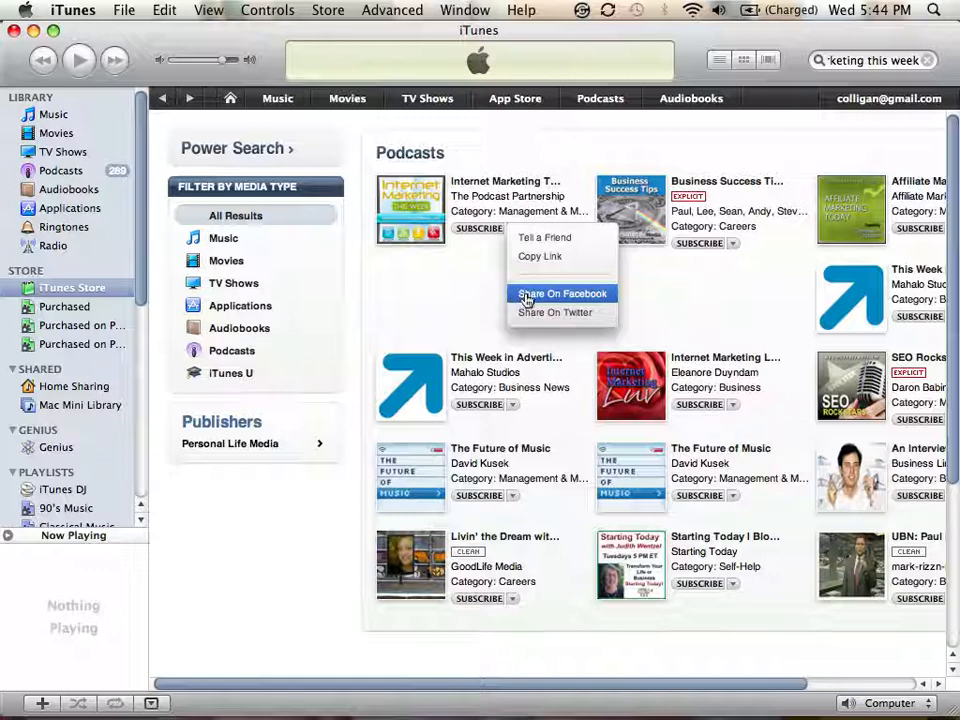
# Share the podcast on Facebook with the message 'This is my favorite Podcast of course'.
pyautogui.click(562, 292)
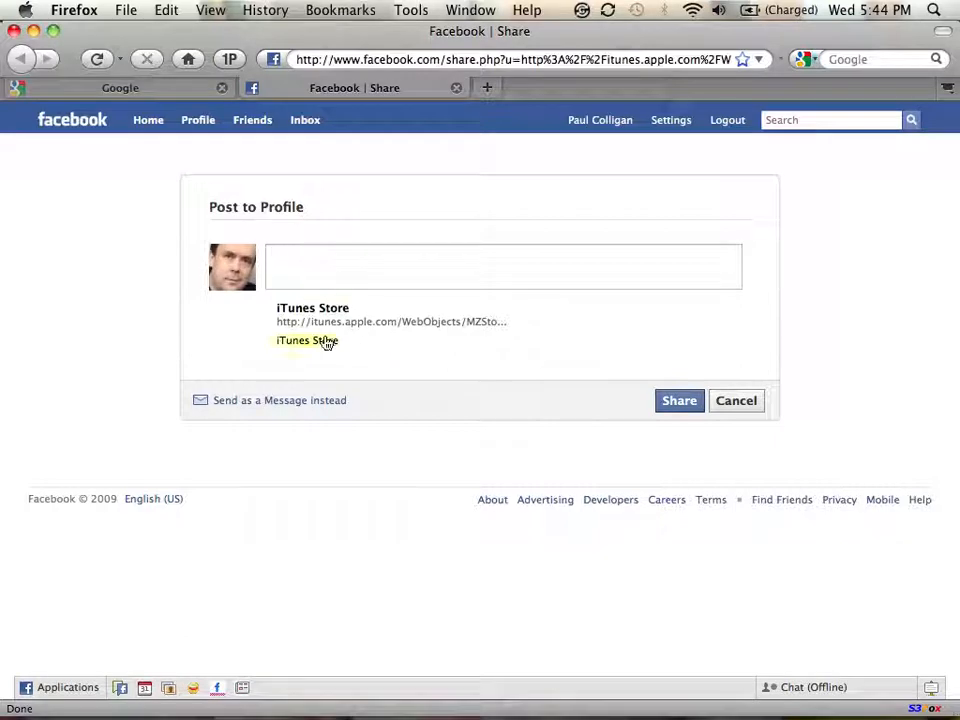
pyautogui.write('This is my f')
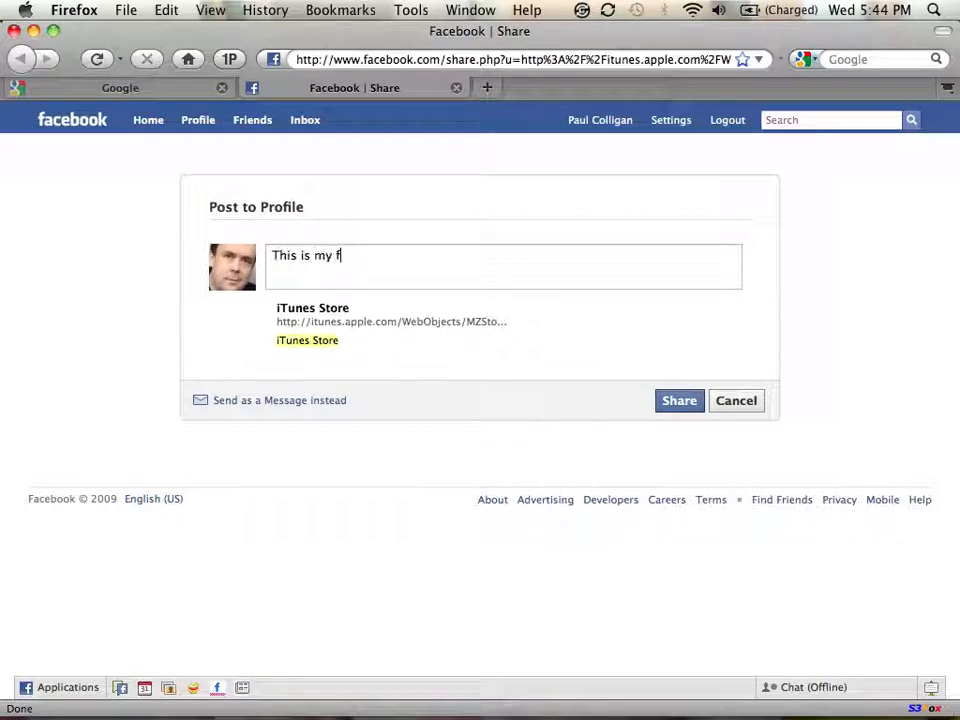
pyautogui.write('avorite Podcast - f')
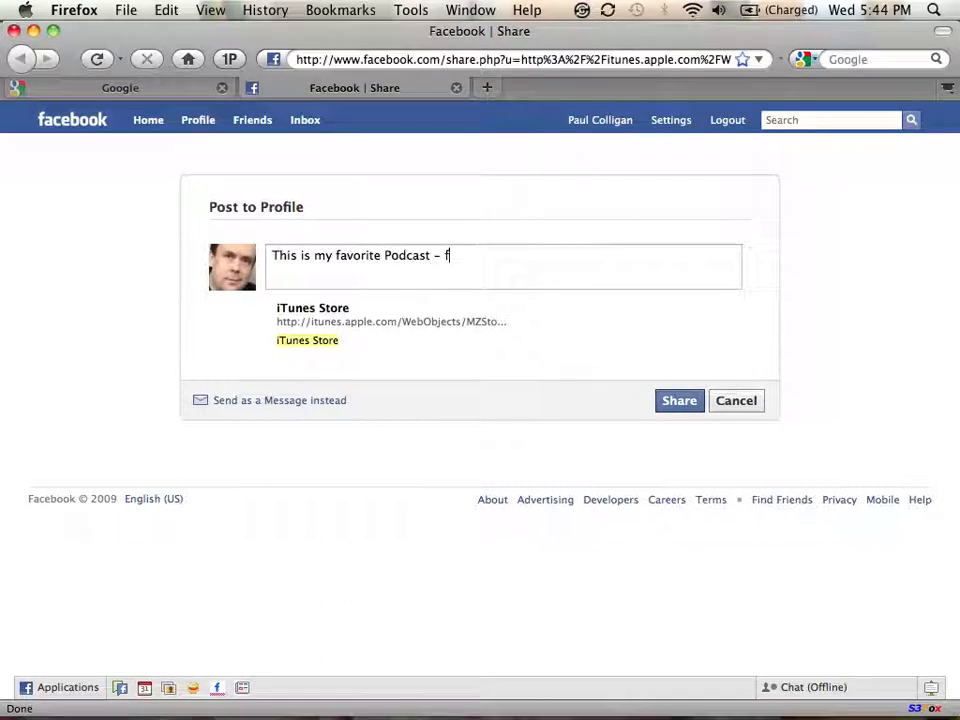
pyautogui.write('of course')
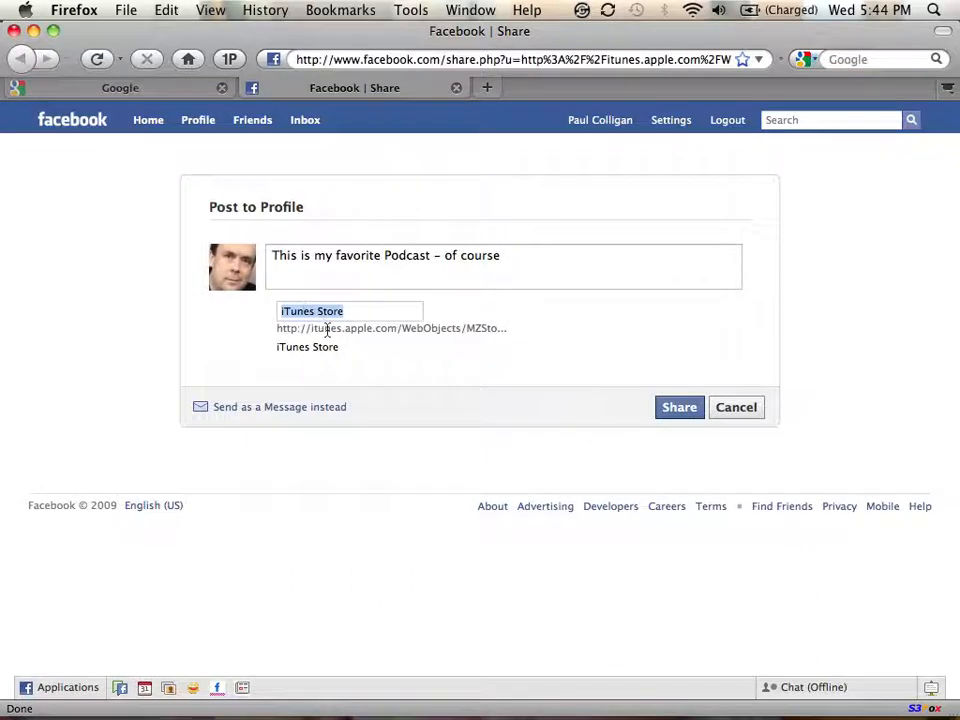
# Retitle the link 'Internet Marketing This Week Podcast' and edit its description.
pyautogui.write('Inte')
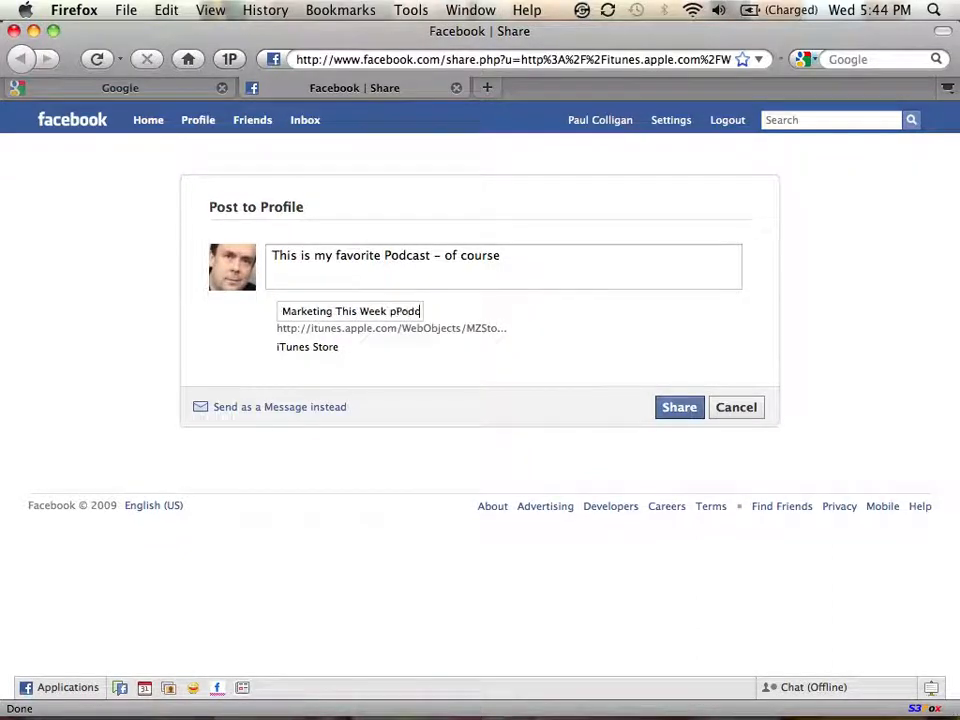
pyautogui.write('Marketing This Week Podcast')
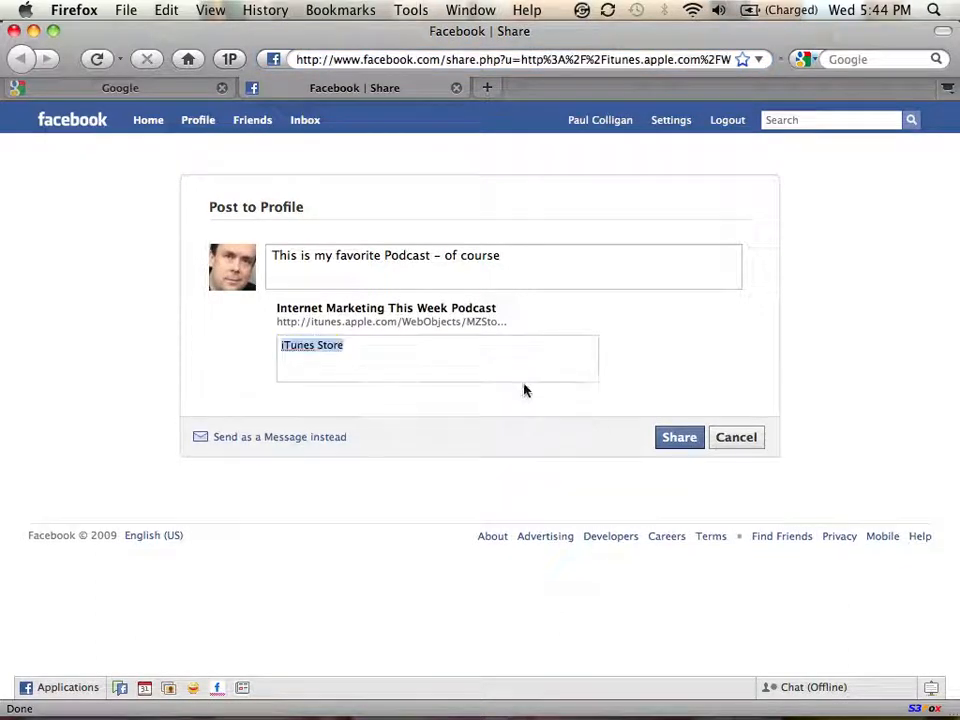
pyautogui.click(316, 344)
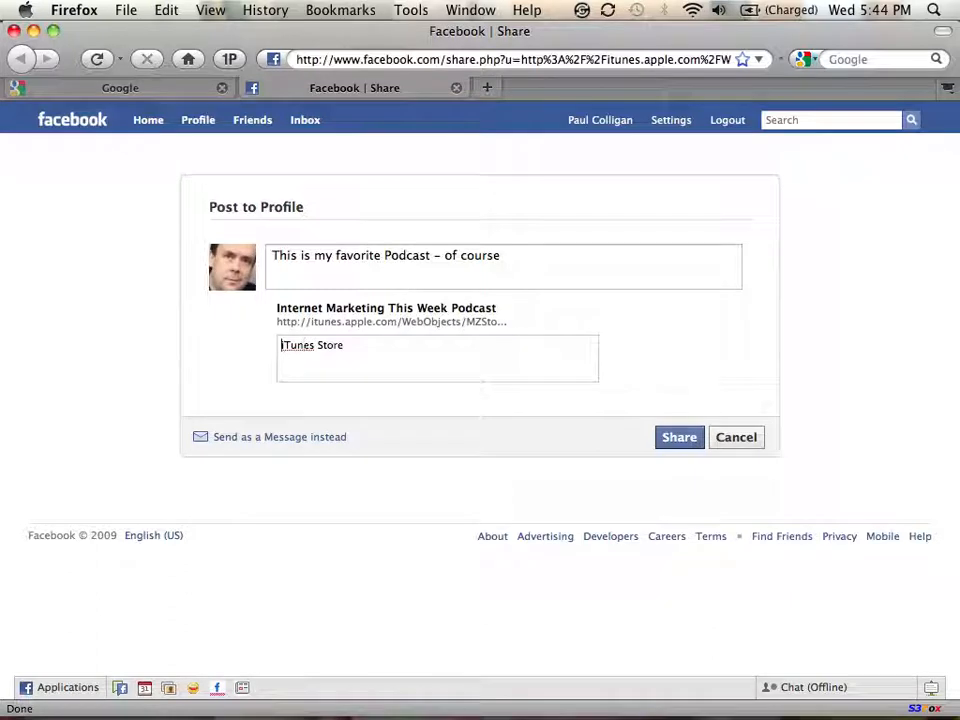
pyautogui.write('Direct :om')
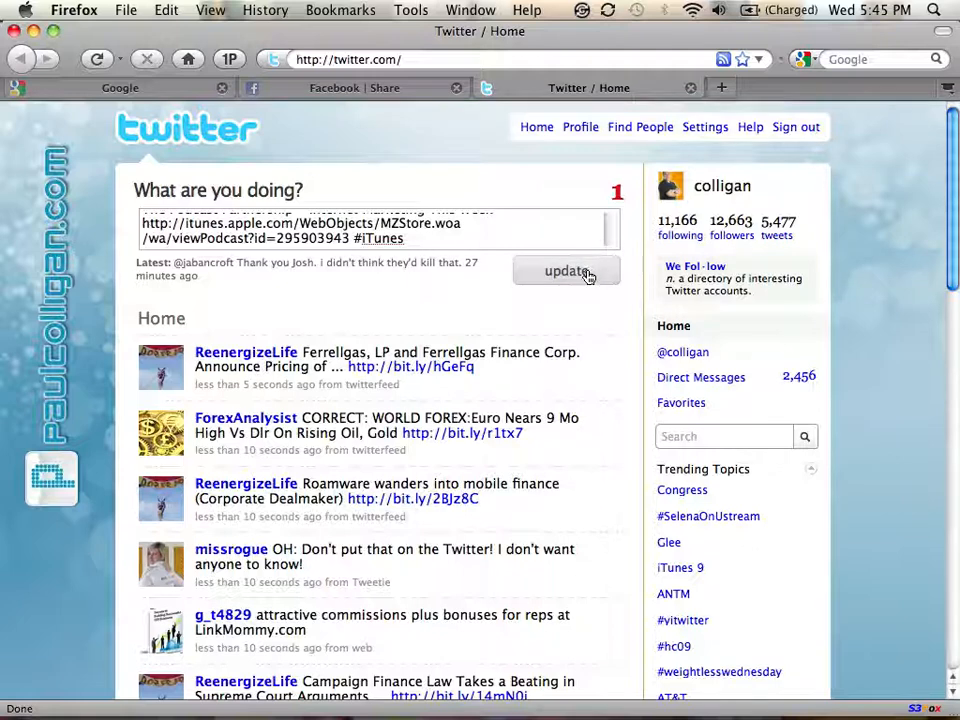
# Post the podcast tweet with its bit.ly link and #iTunes, then check the link.
pyautogui.click(566, 272)
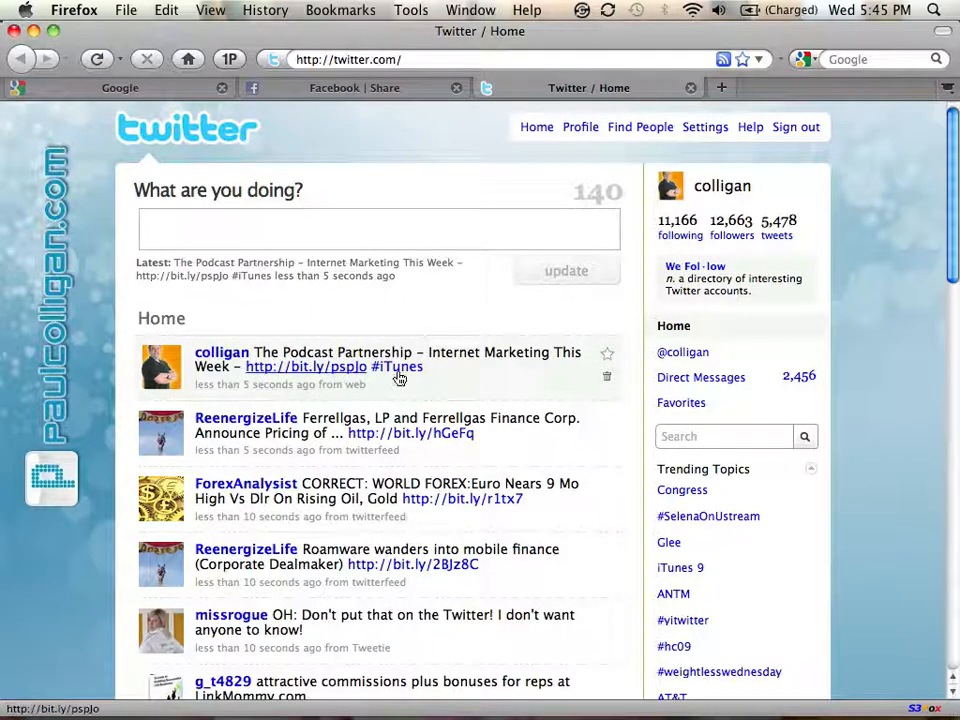
pyautogui.click(378, 228)
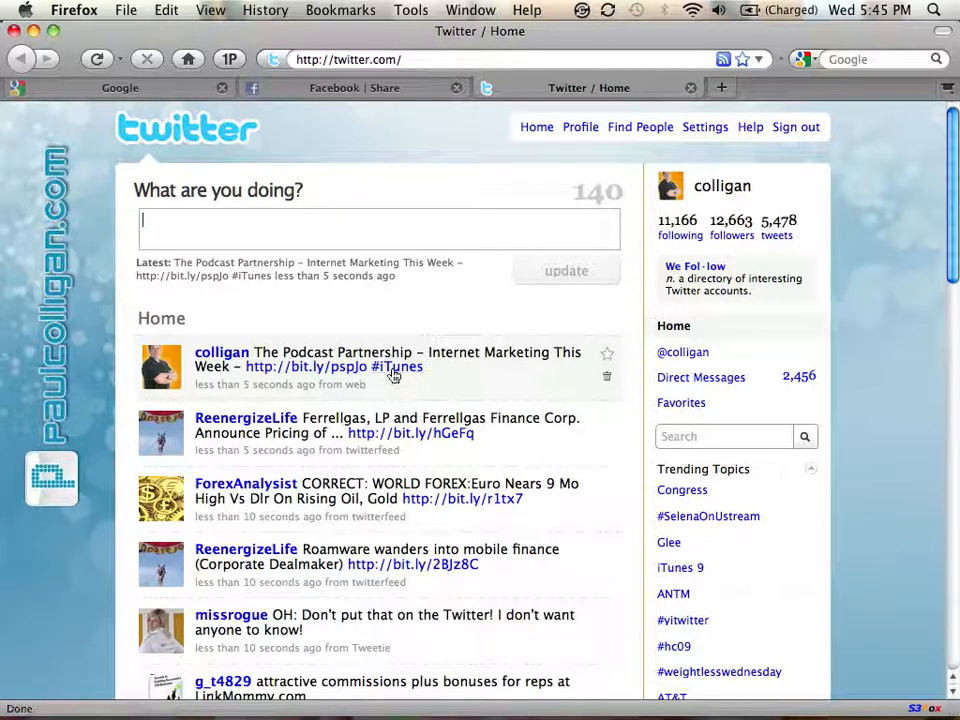
pyautogui.moveTo(396, 368)
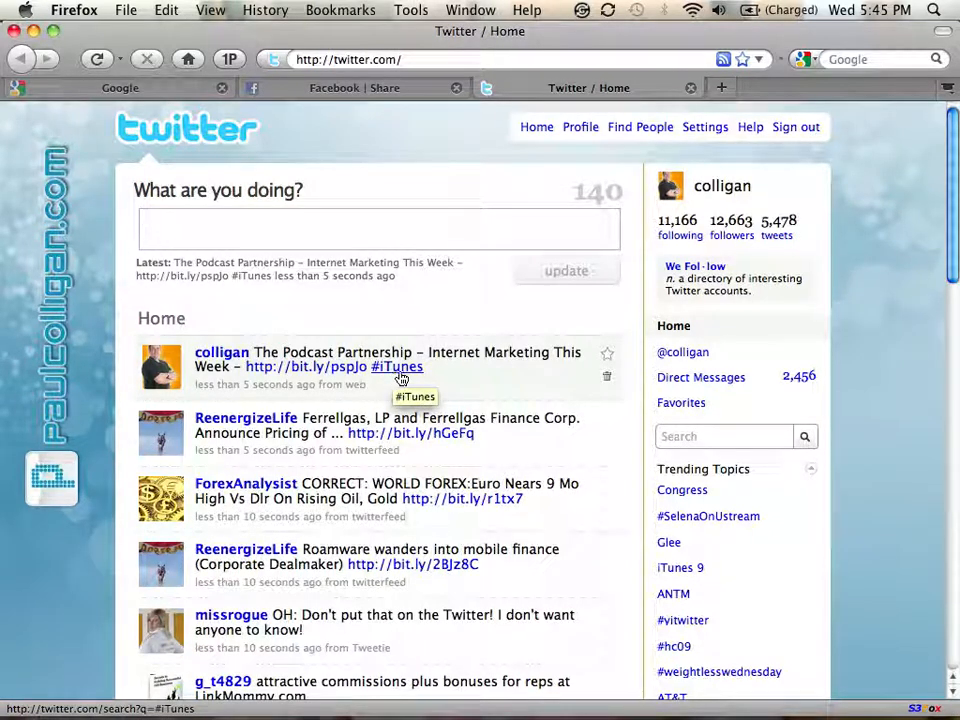
pyautogui.moveTo(400, 376)
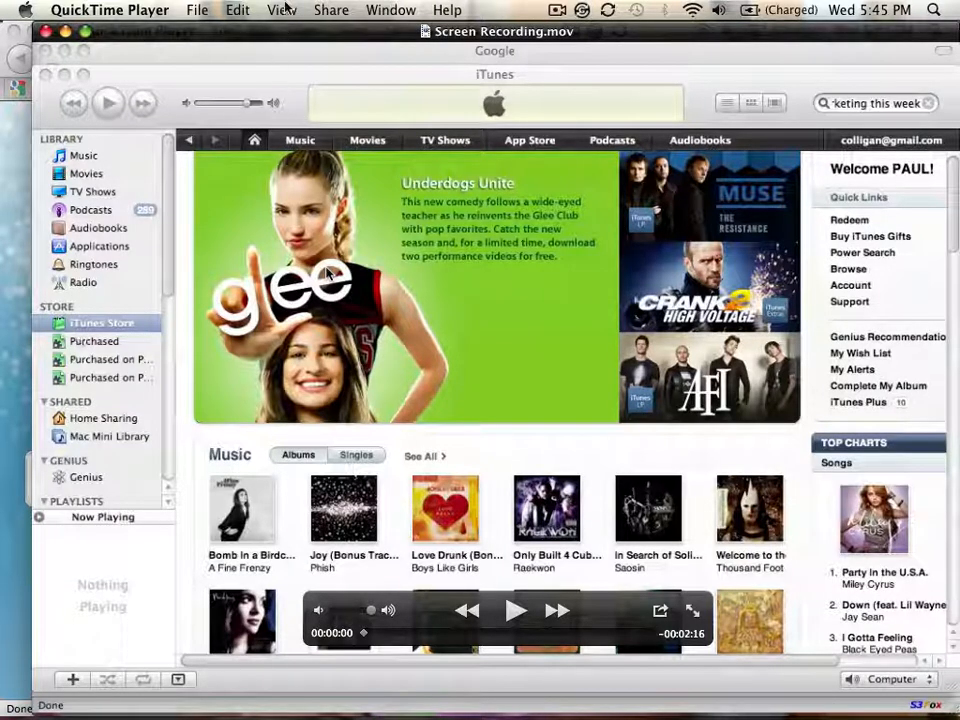
# Choose a smaller viewing size for the Screen Recording movie window.
pyautogui.click(282, 8)
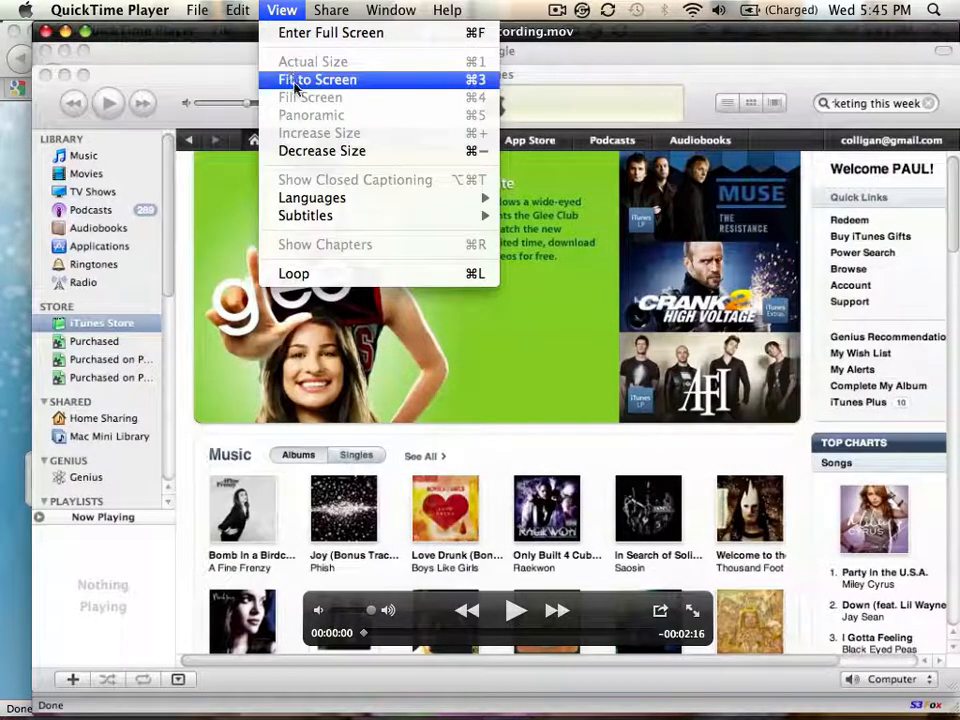
pyautogui.click(316, 80)
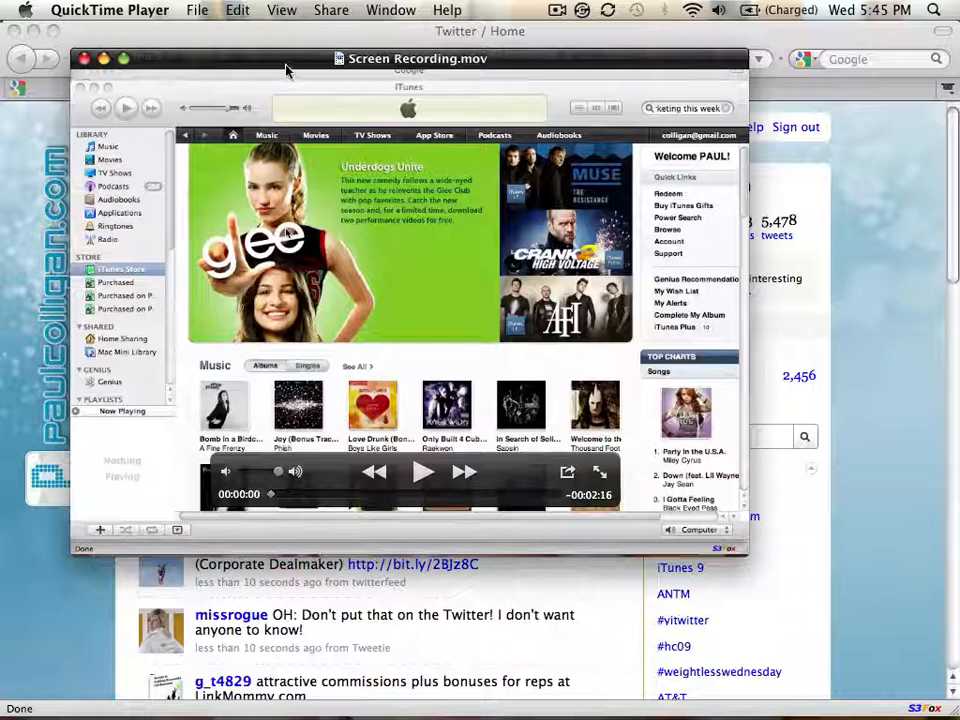
# Enter Trim mode, move a trim boundary and preview the selected portion.
pyautogui.click(236, 10)
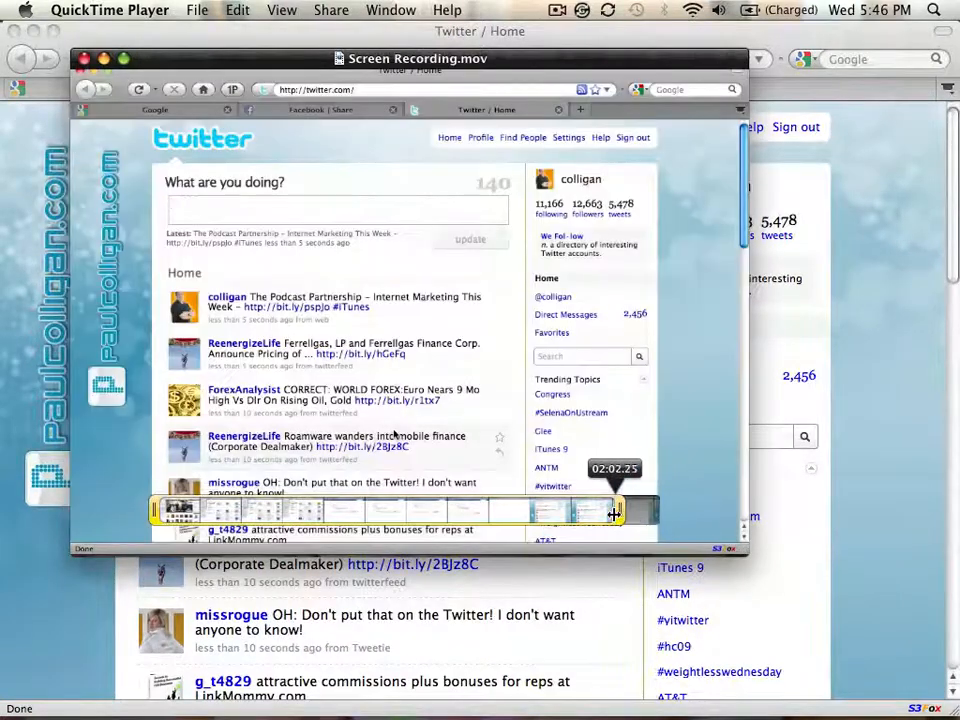
pyautogui.moveTo(614, 512); pyautogui.dragTo(624, 524)
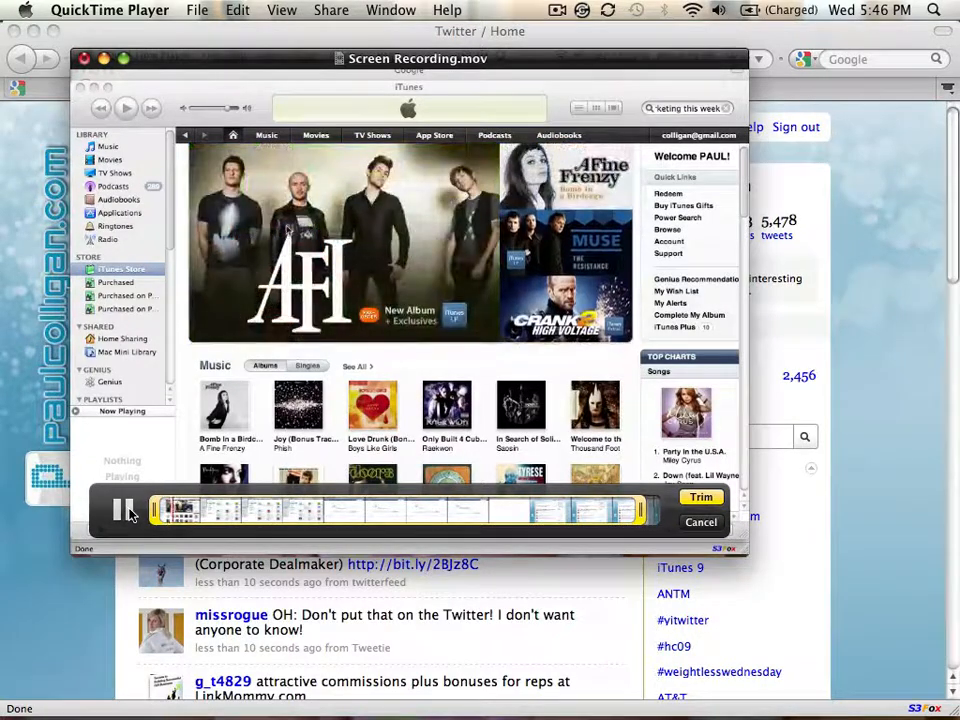
pyautogui.click(122, 510)
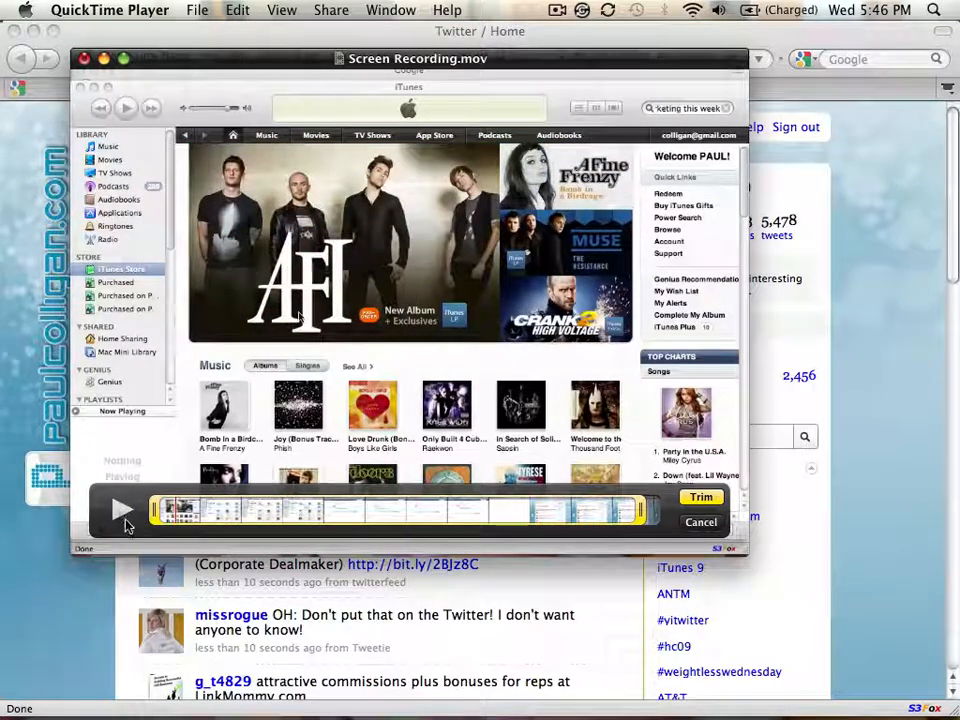
pyautogui.moveTo(590, 520)
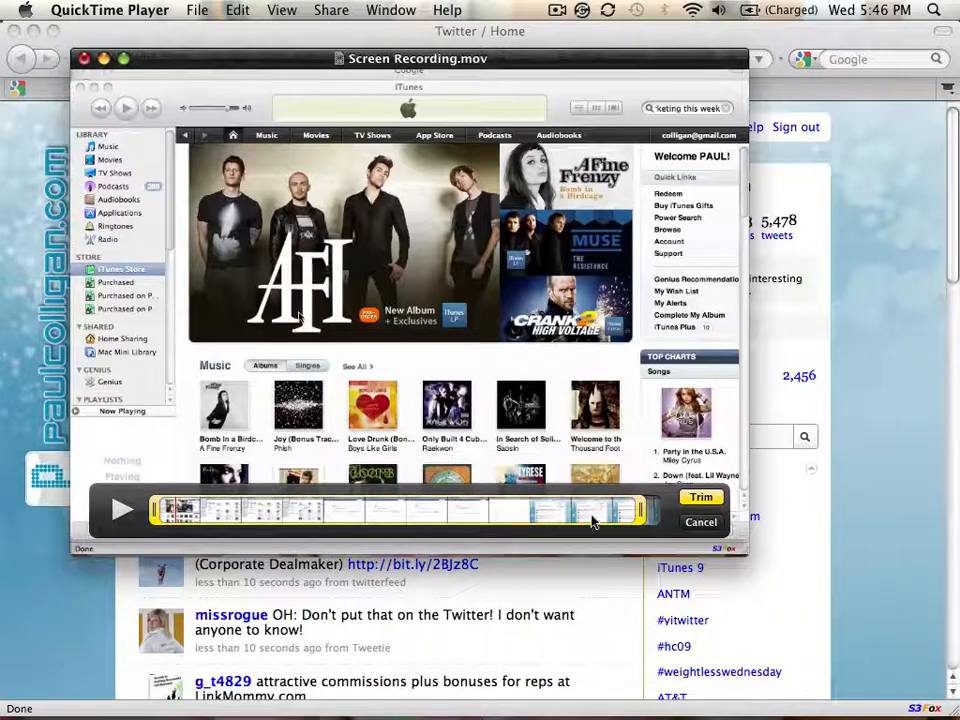
pyautogui.click(122, 510)
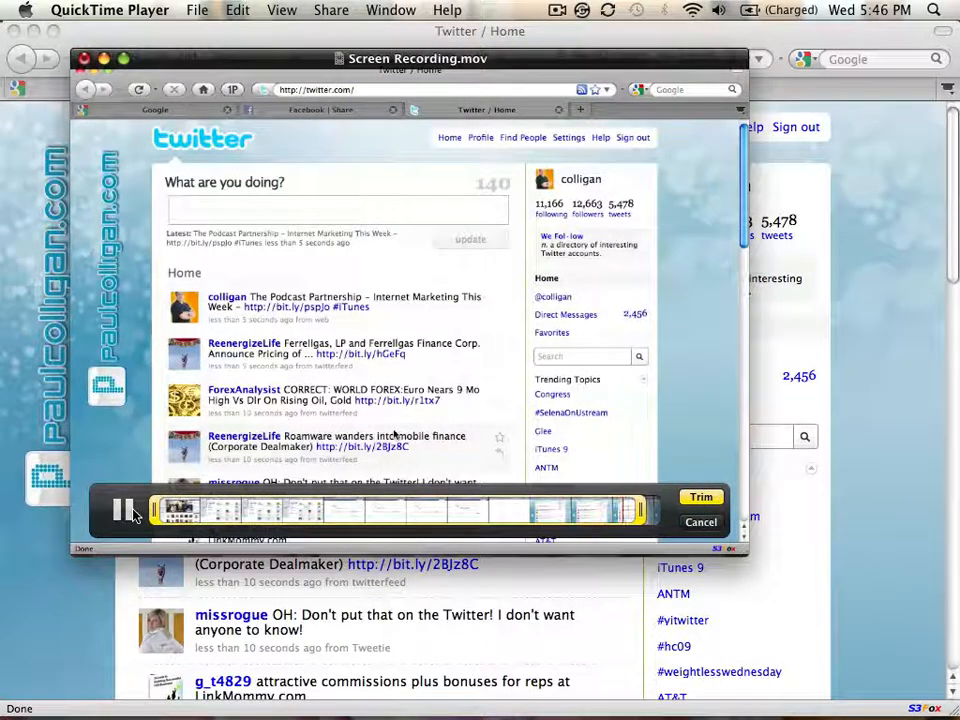
pyautogui.click(126, 510)
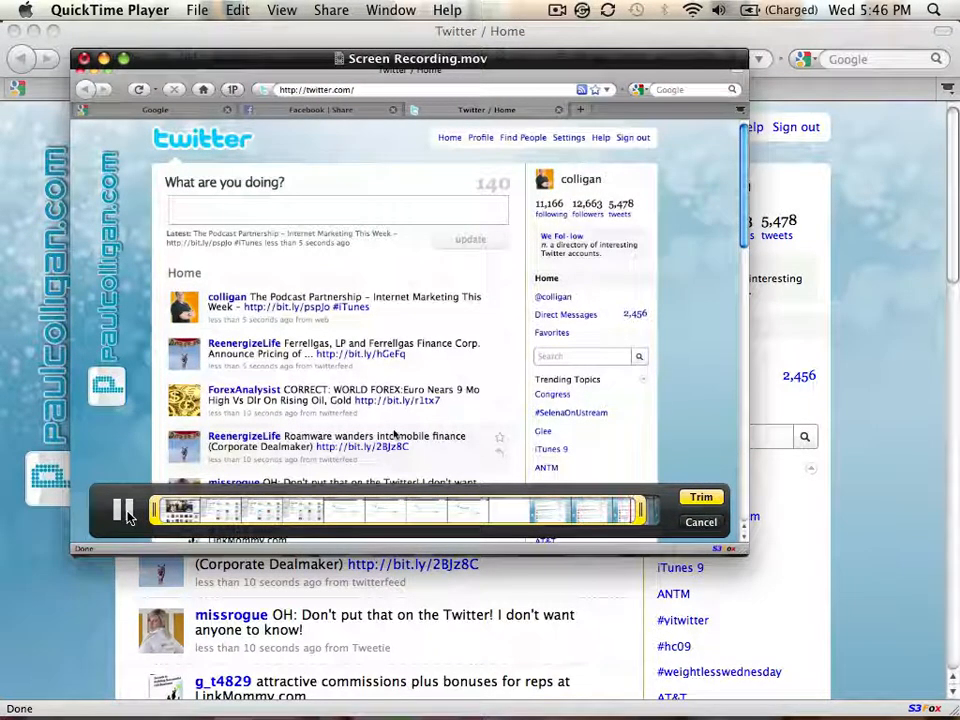
pyautogui.click(120, 510)
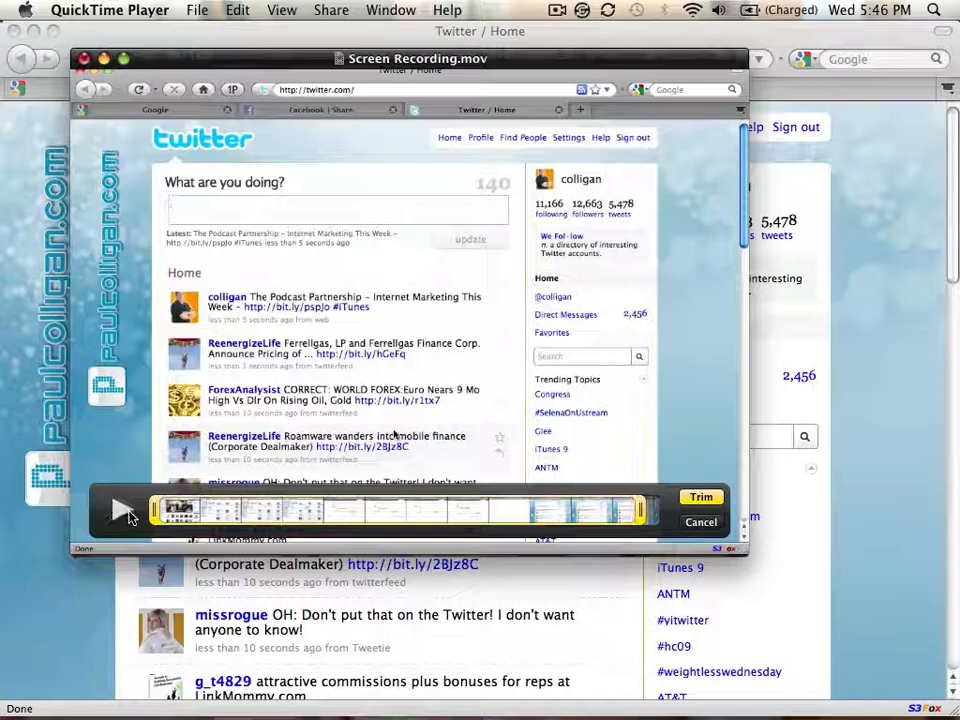
# Adjust the other trim boundary, preview again and apply the trim to about 2:08.
pyautogui.moveTo(156, 510); pyautogui.dragTo(644, 510)
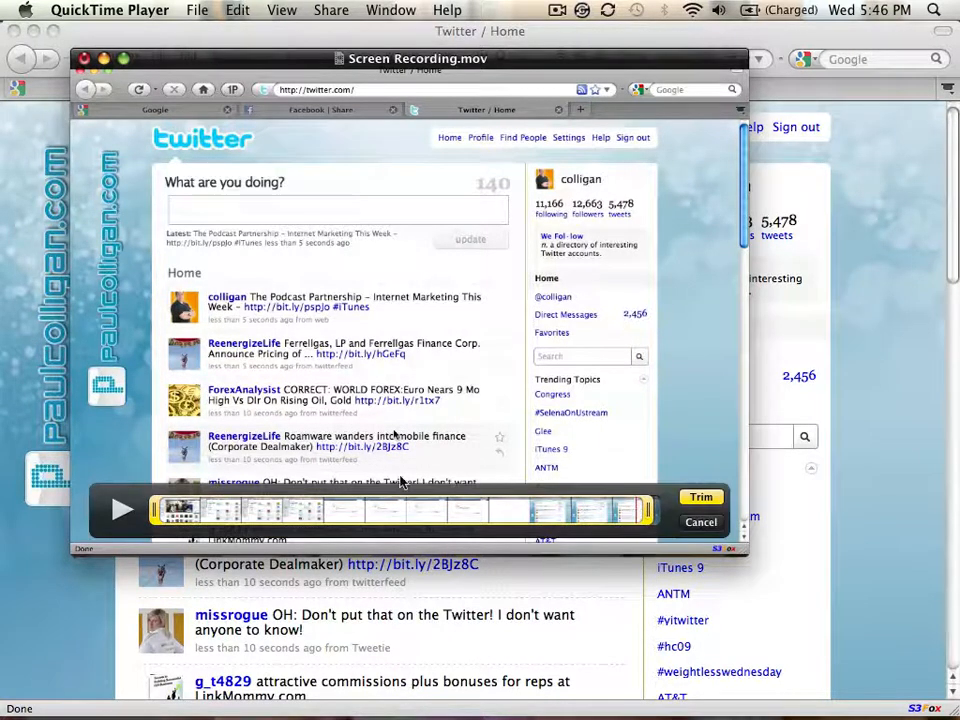
pyautogui.click(122, 510)
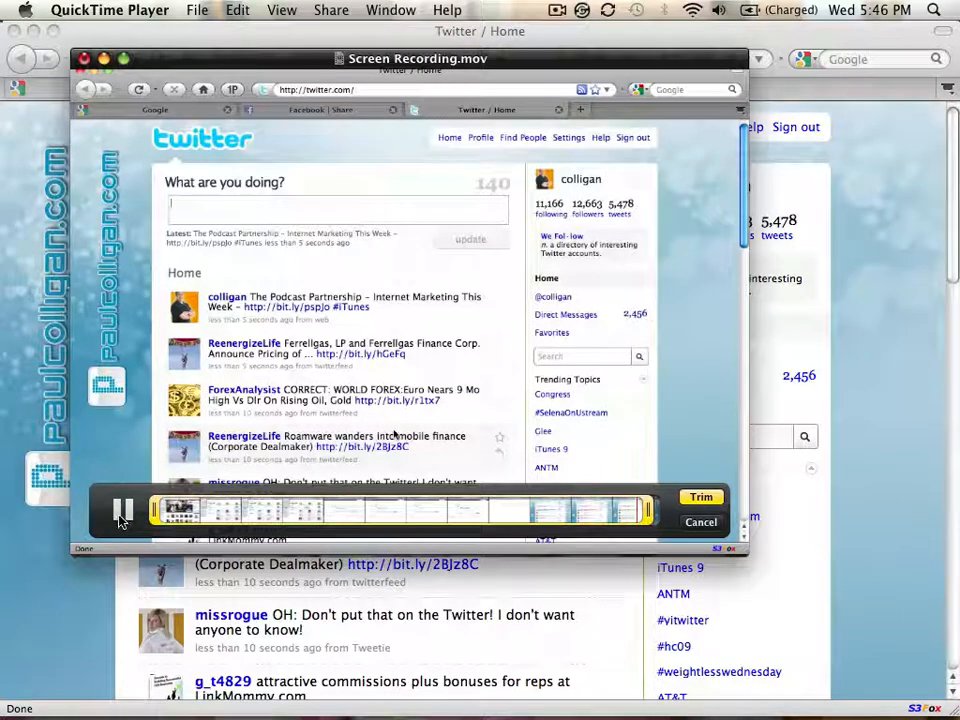
pyautogui.click(122, 510)
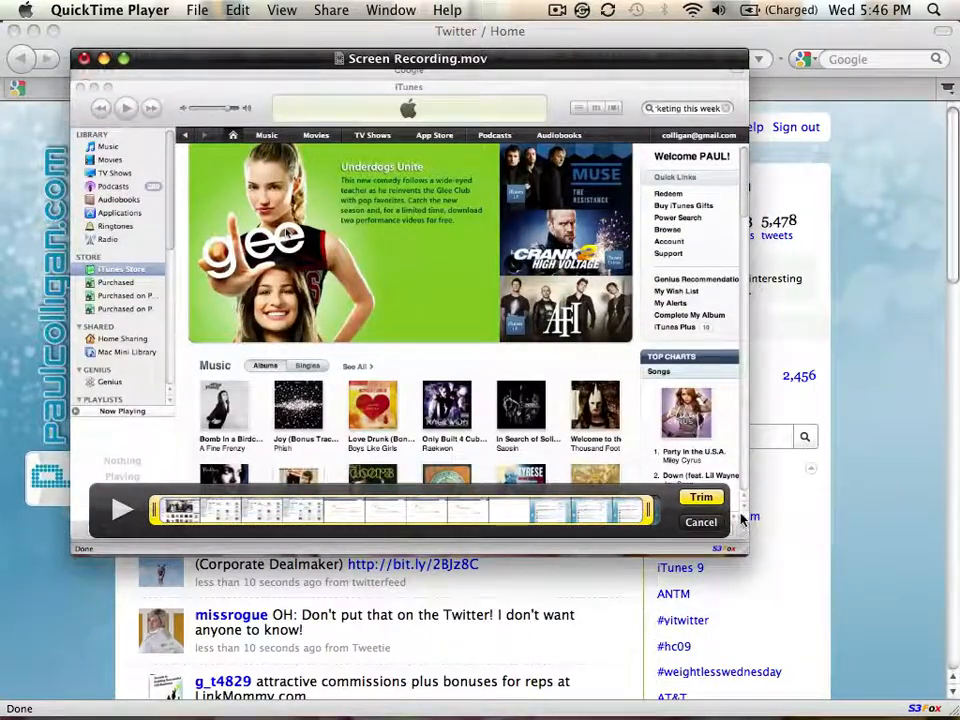
pyautogui.click(122, 510)
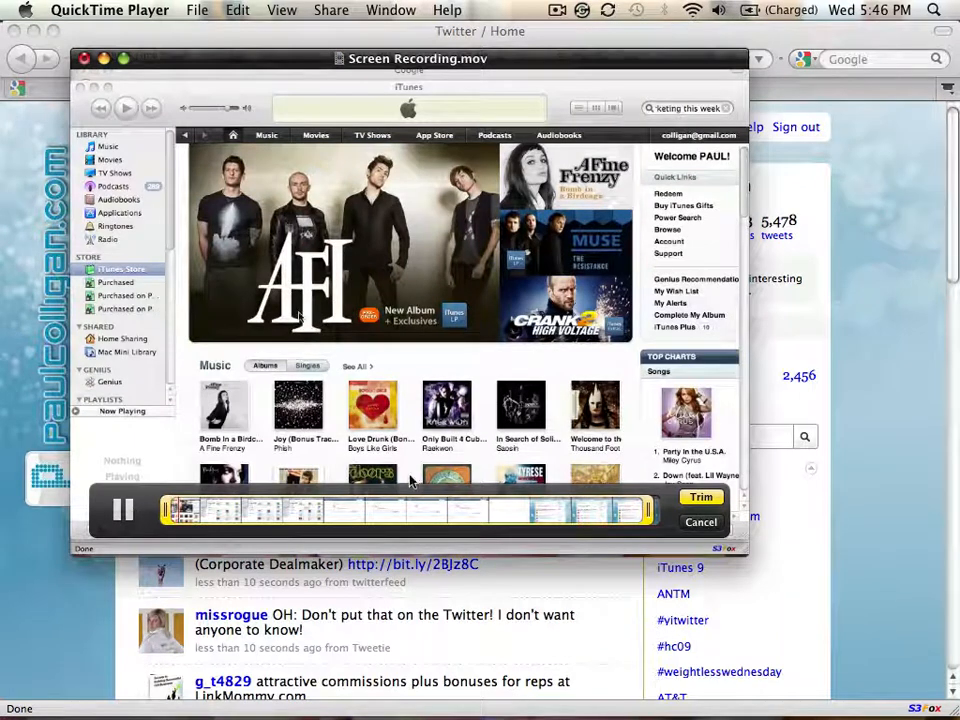
pyautogui.click(124, 510)
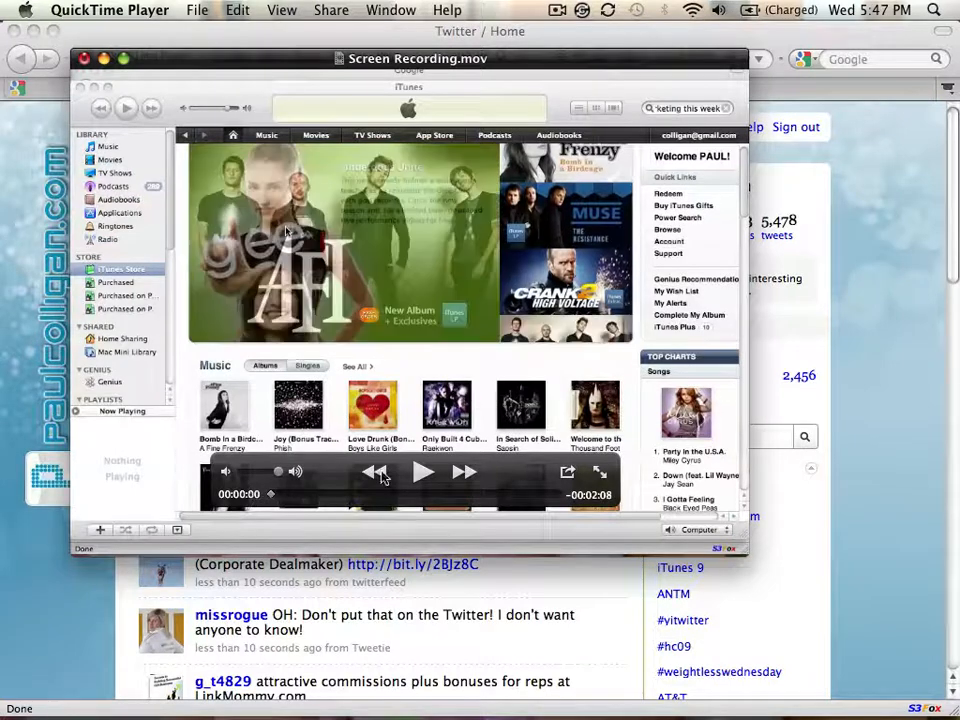
pyautogui.click(422, 472)
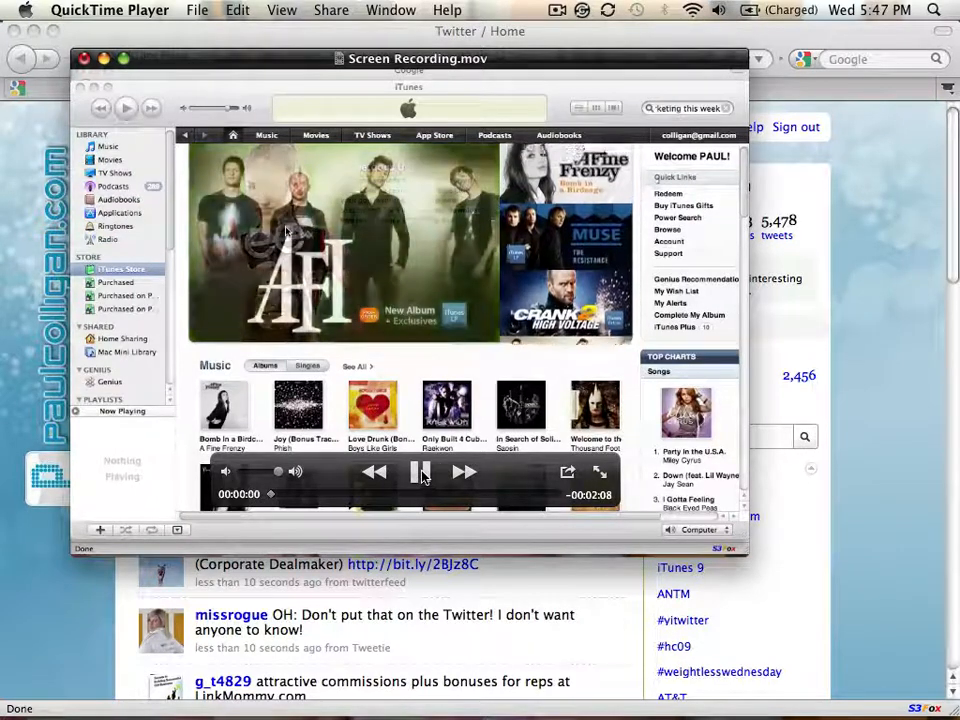
pyautogui.click(420, 472)
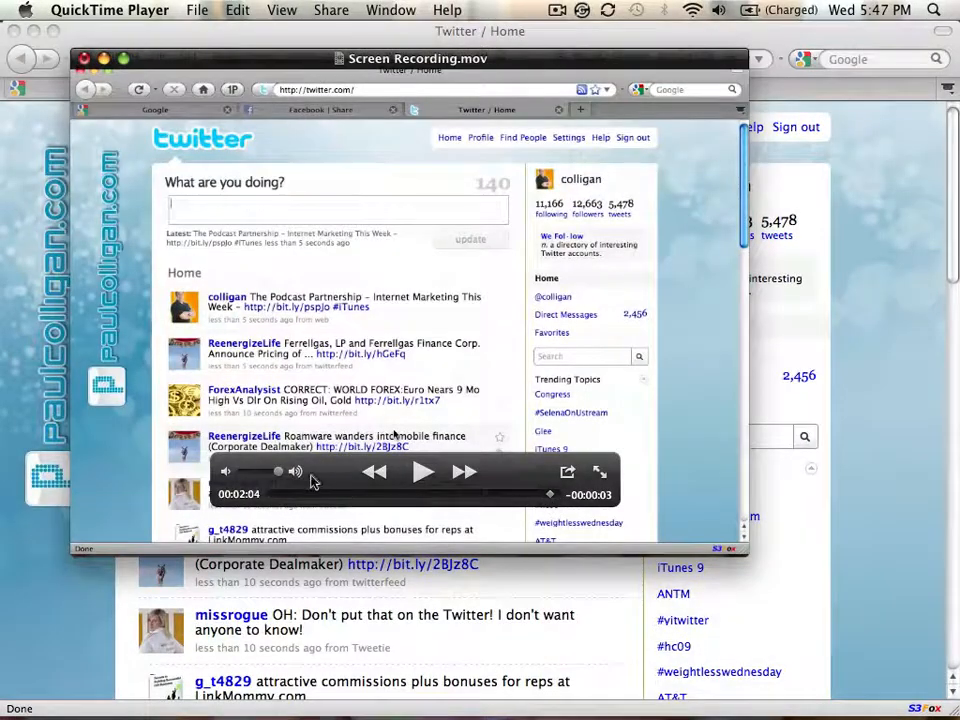
pyautogui.click(420, 472)
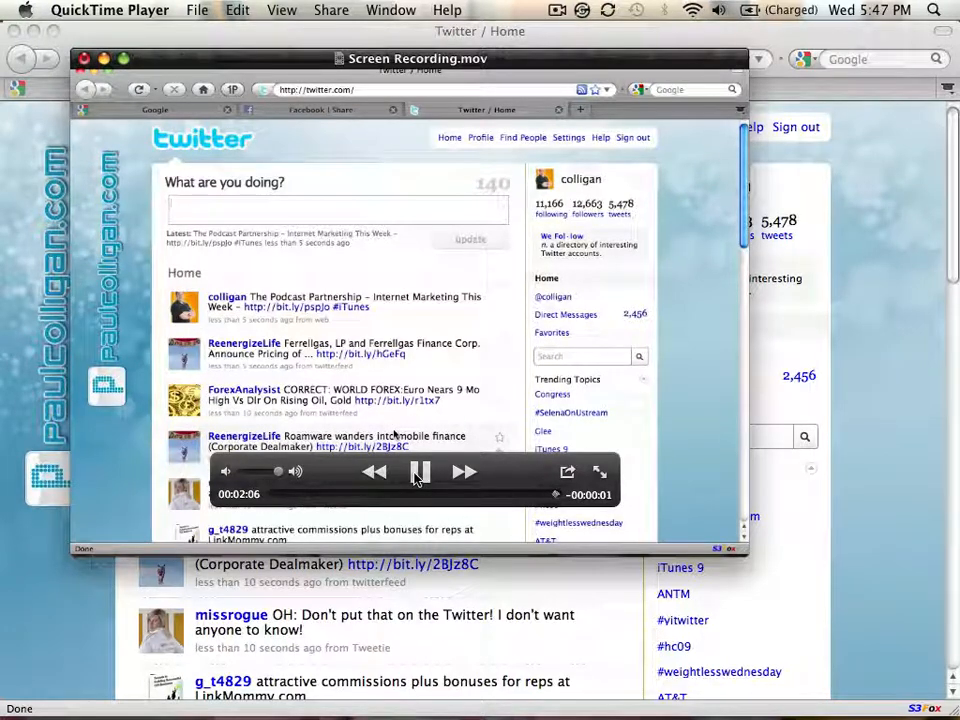
pyautogui.click(420, 472)
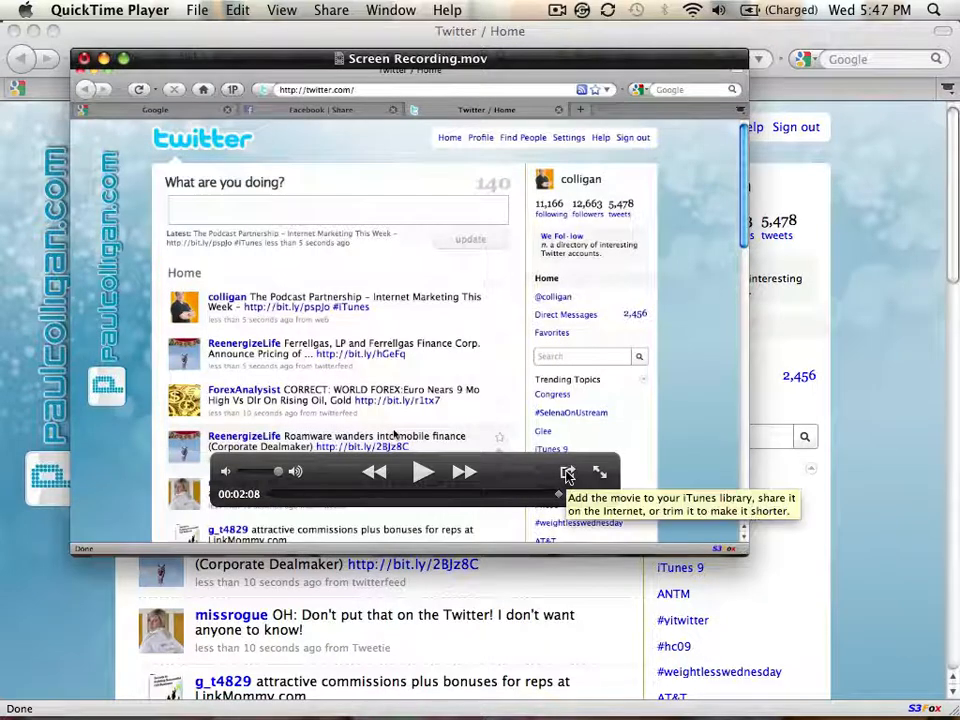
# Choose Share to YouTube and enter the 'colligan' account name.
pyautogui.click(568, 472)
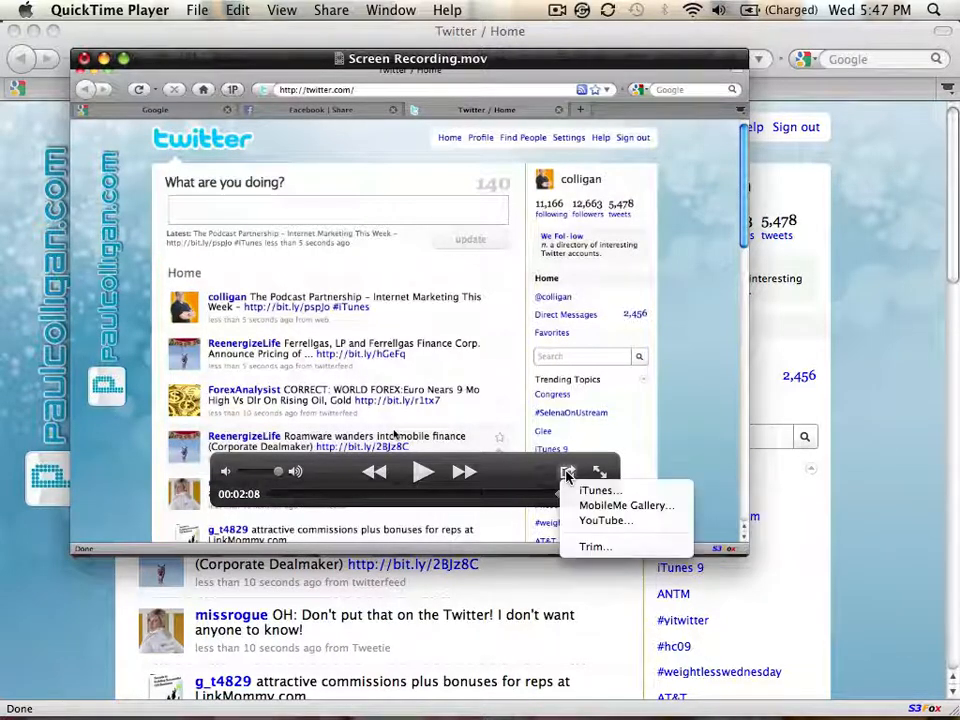
pyautogui.click(604, 520)
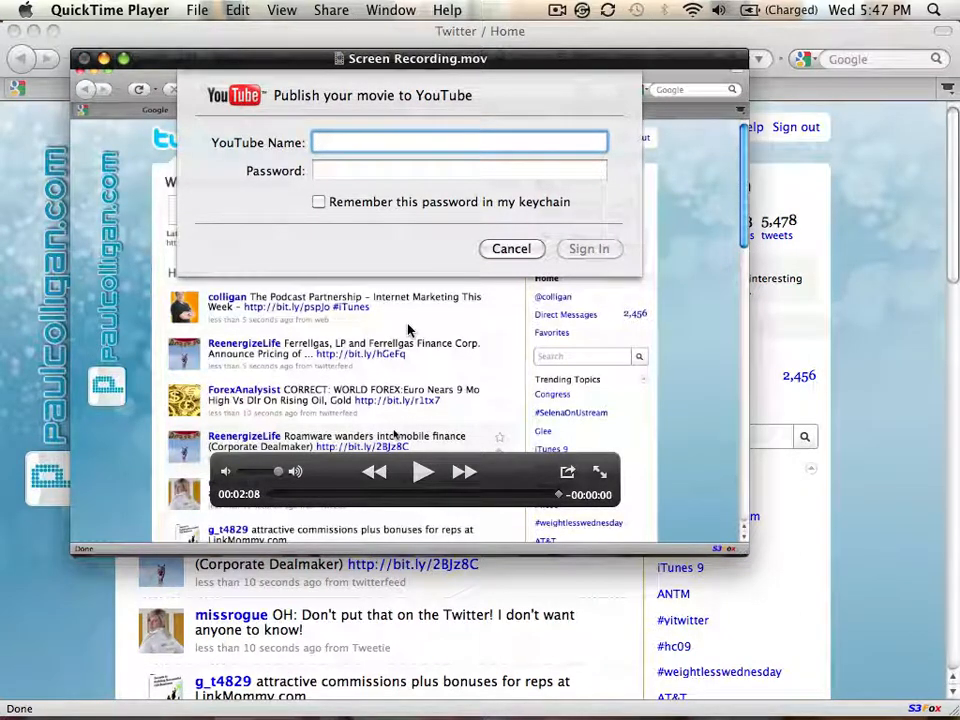
pyautogui.write('colligan')
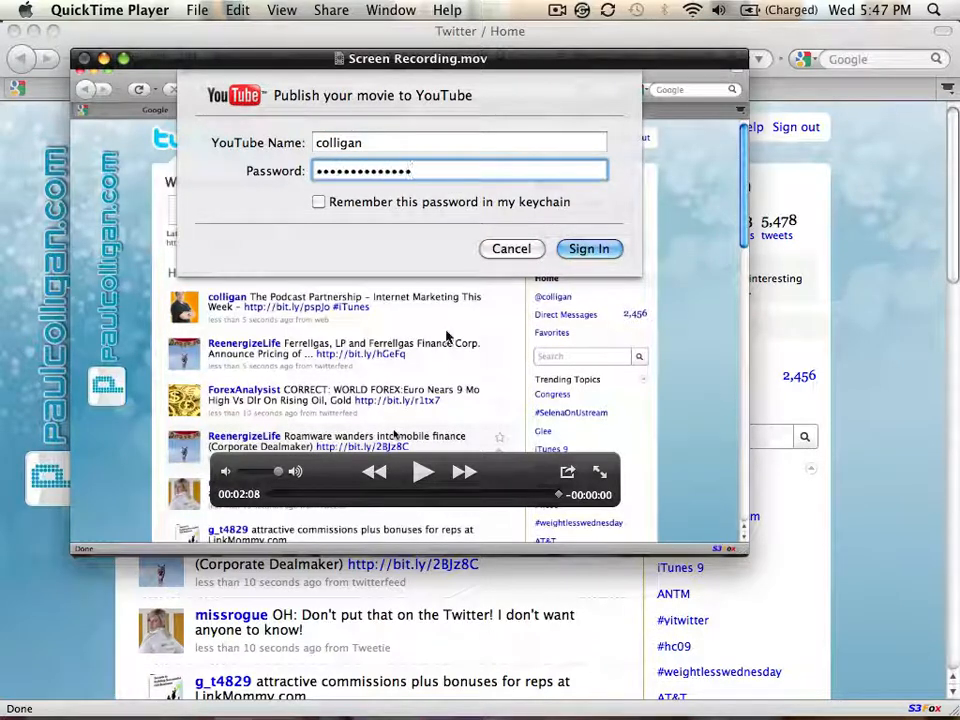
# Remember the password in the keychain and sign in, retrying with the corrected name.
pyautogui.click(318, 202)
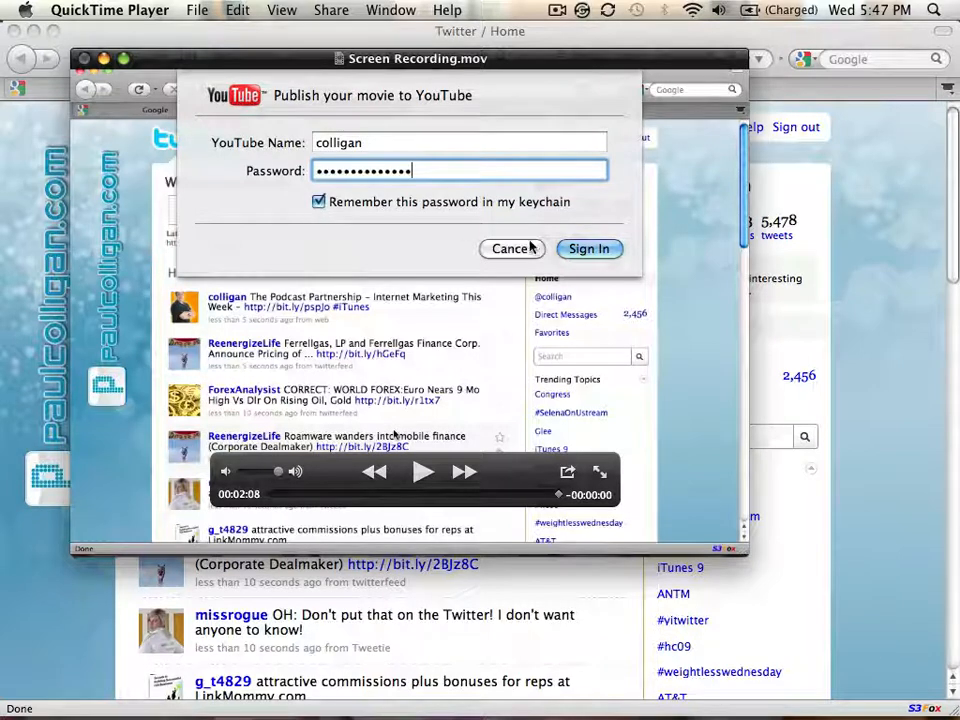
pyautogui.click(588, 248)
pyautogui.write('@colligan.com')
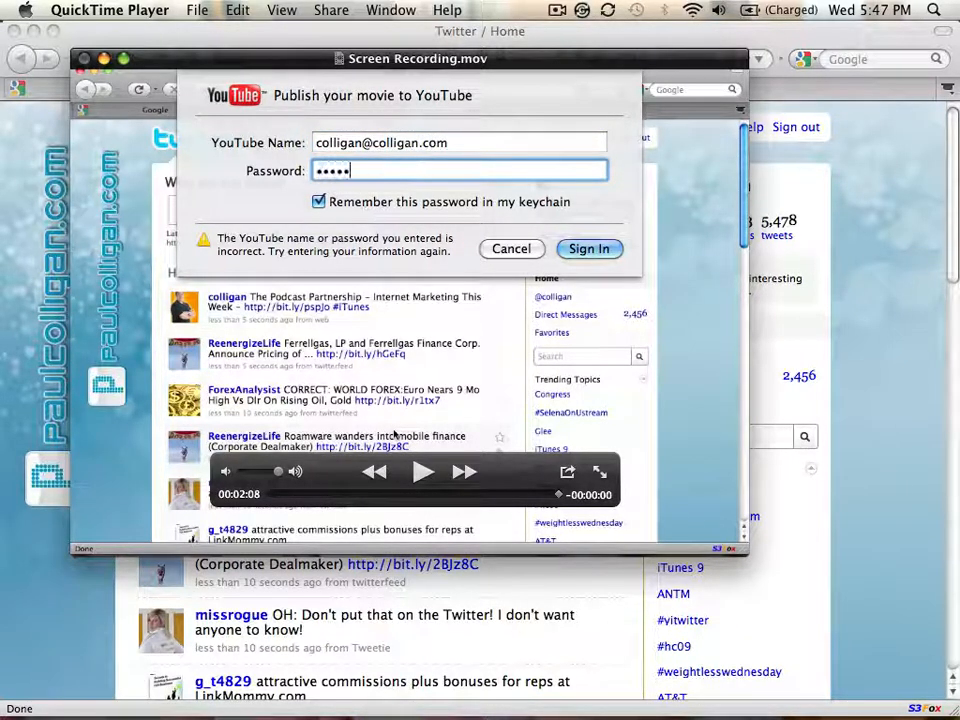
pyautogui.click(588, 248)
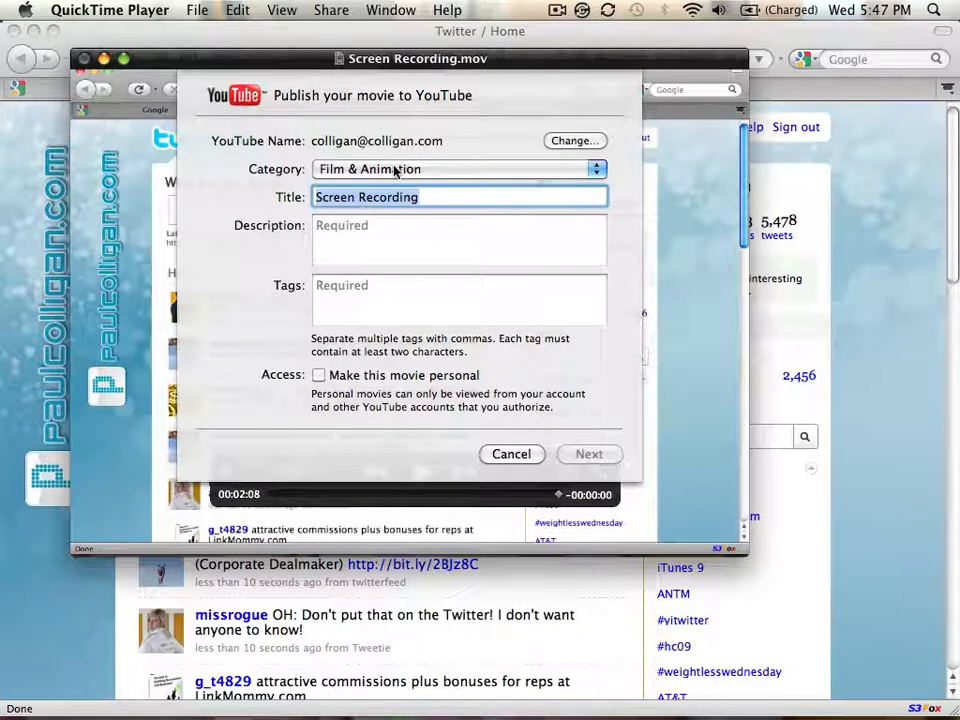
# Set the category to Howto & Style and draft the title 'How To Share Podcasts From iTunes'.
pyautogui.click(456, 168)
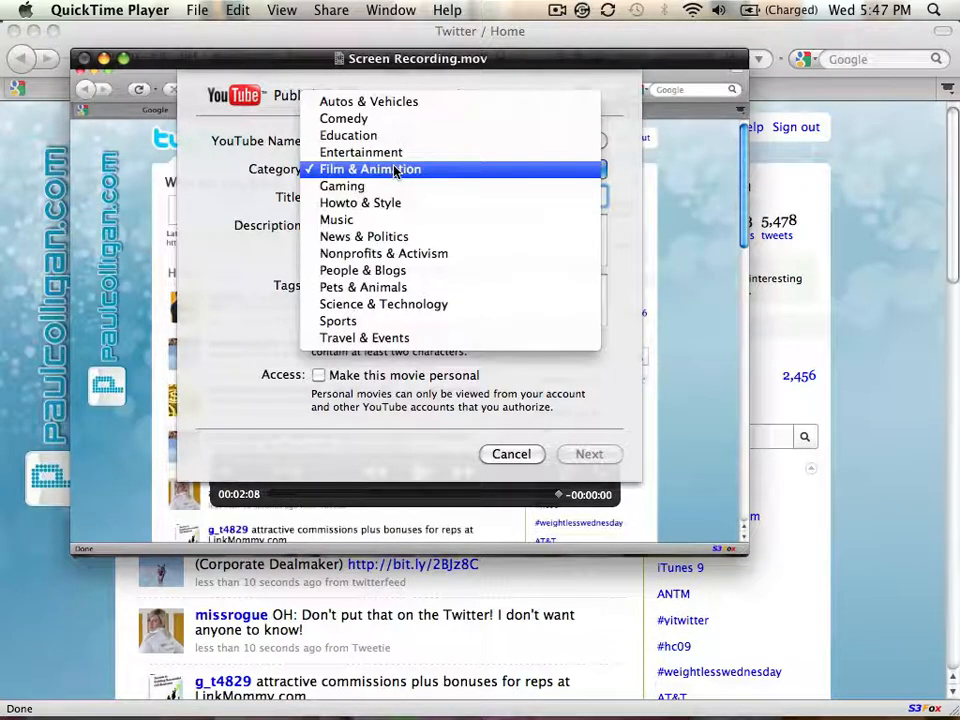
pyautogui.moveTo(360, 202)
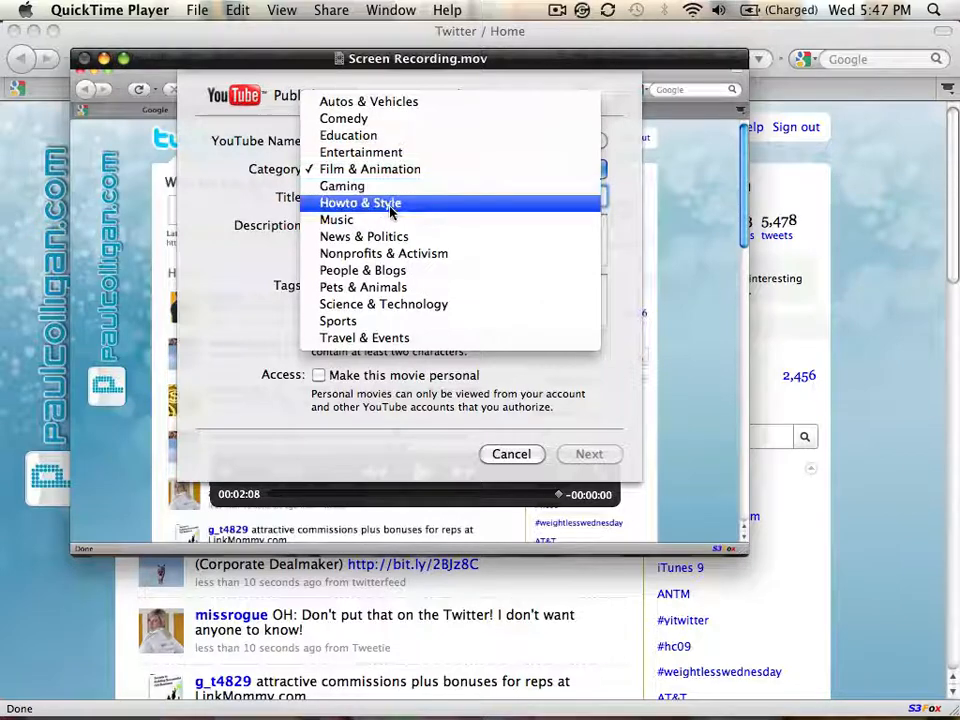
pyautogui.moveTo(400, 288)
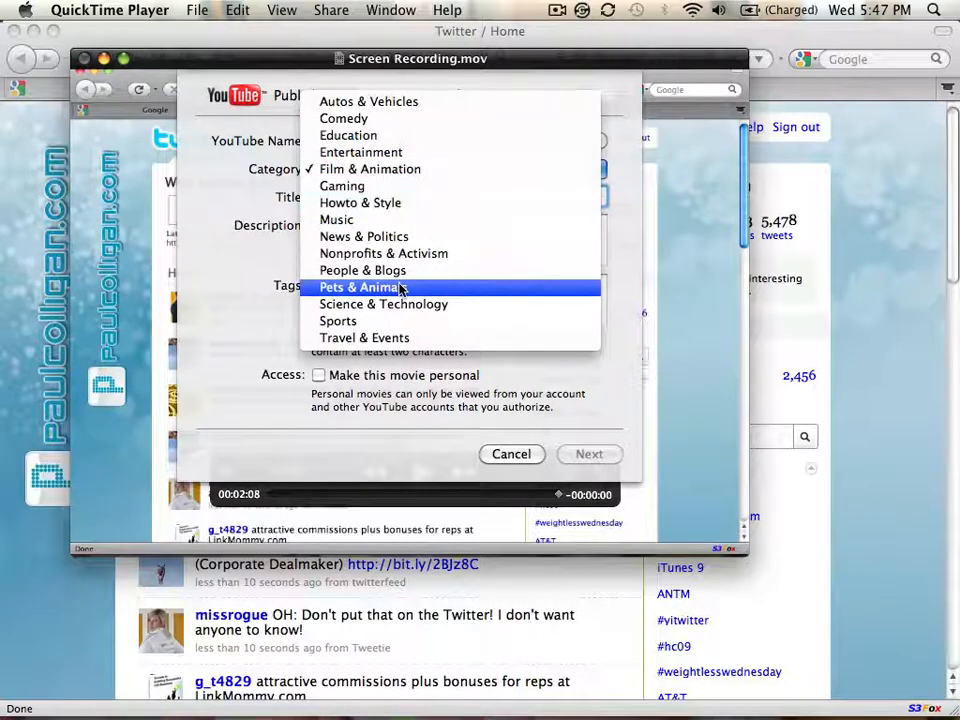
pyautogui.click(360, 202)
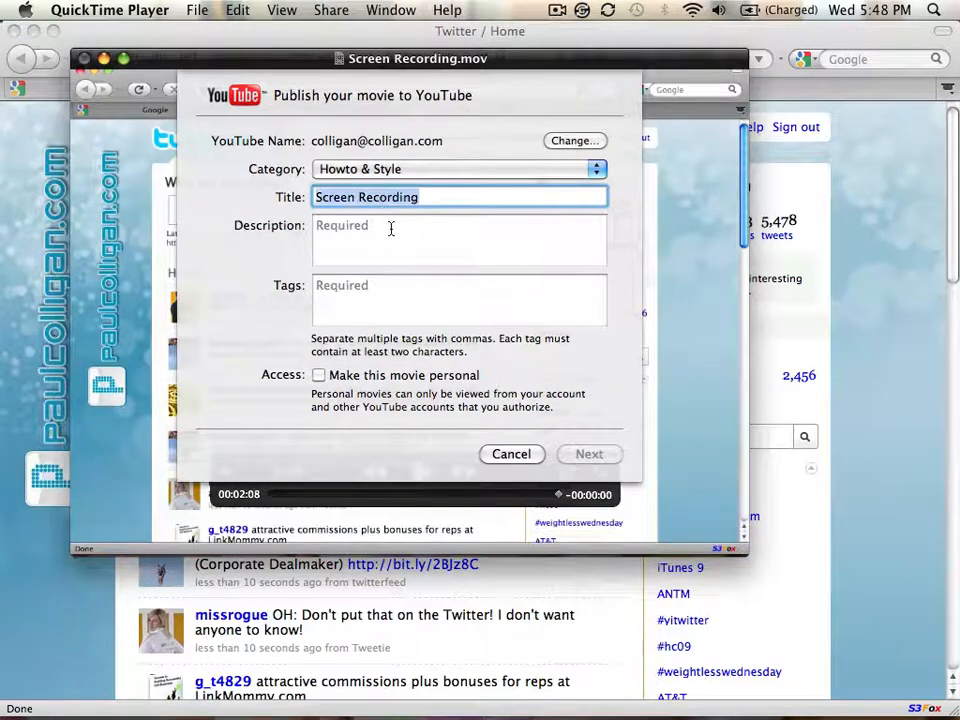
pyautogui.write('How To Share')
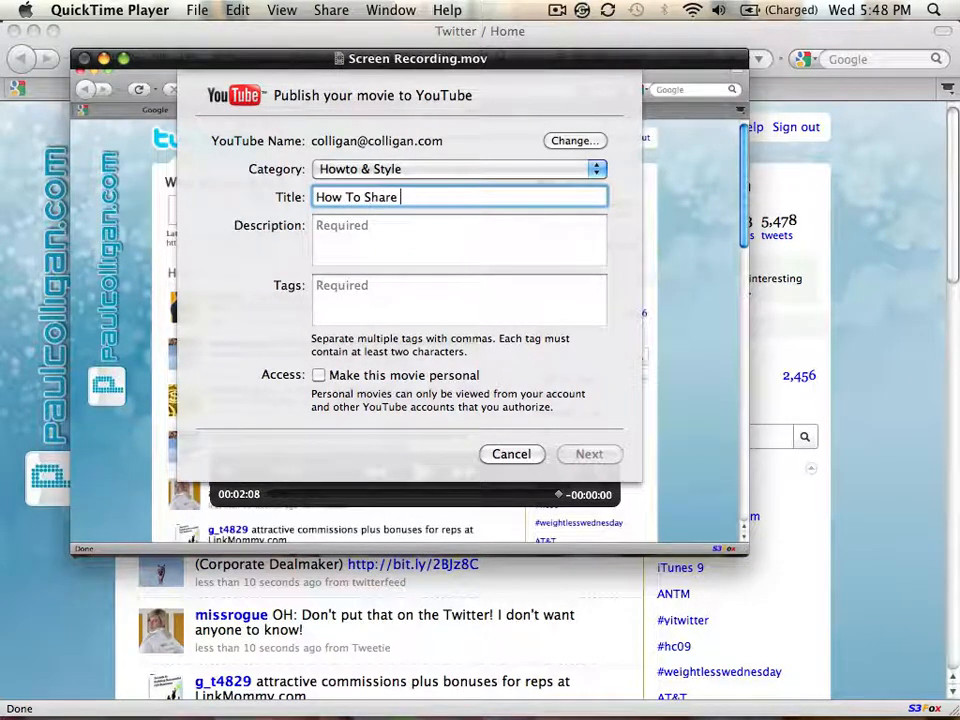
pyautogui.write('Podcasts')
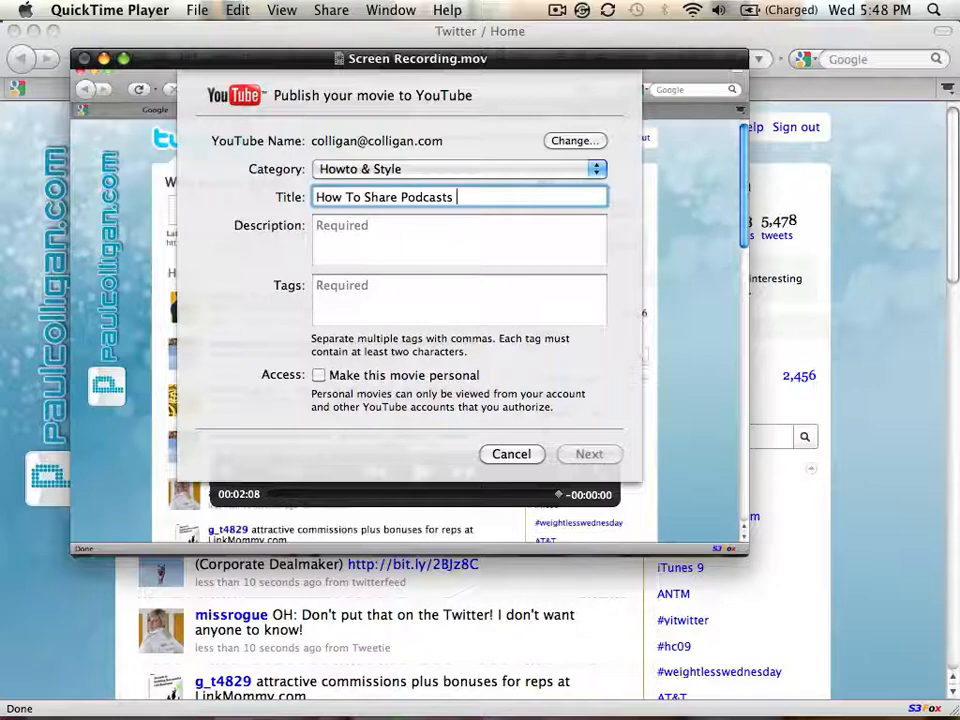
pyautogui.write('From')
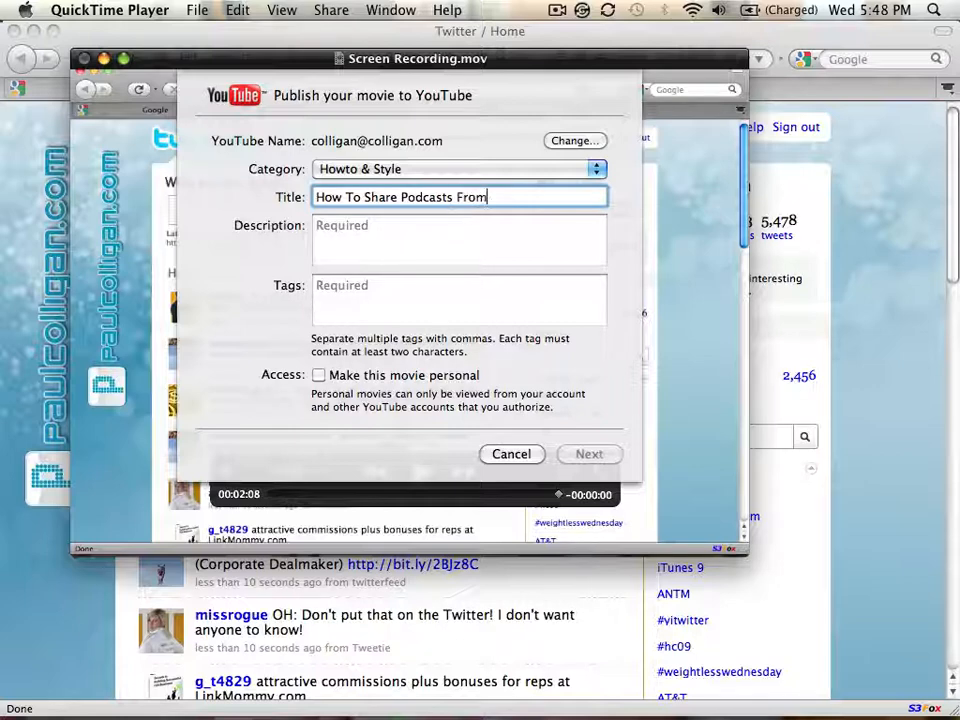
pyautogui.write('i')
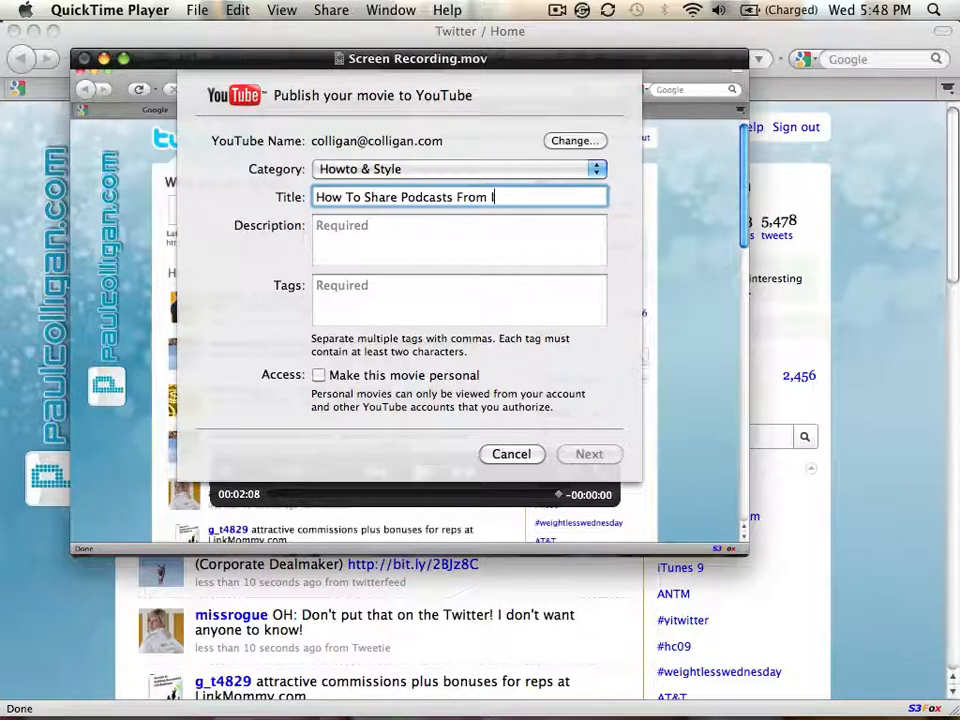
pyautogui.write('iTunes In Tw')
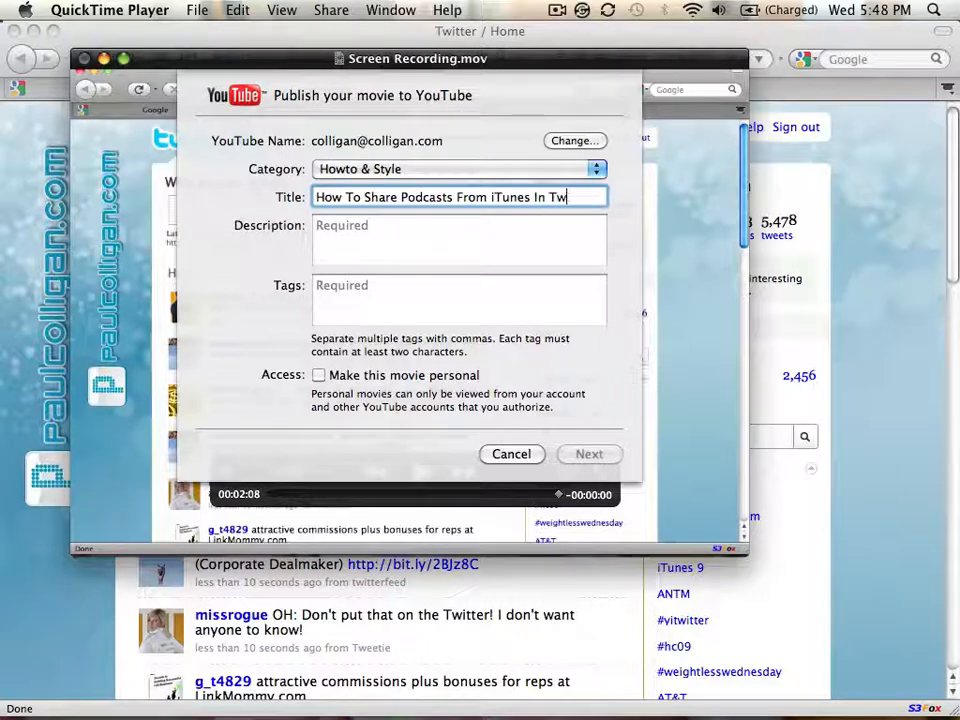
# Replace the draft with the title 'Share Your Favorite Podcasts To Twitter And Facebook'.
pyautogui.press('backspace')
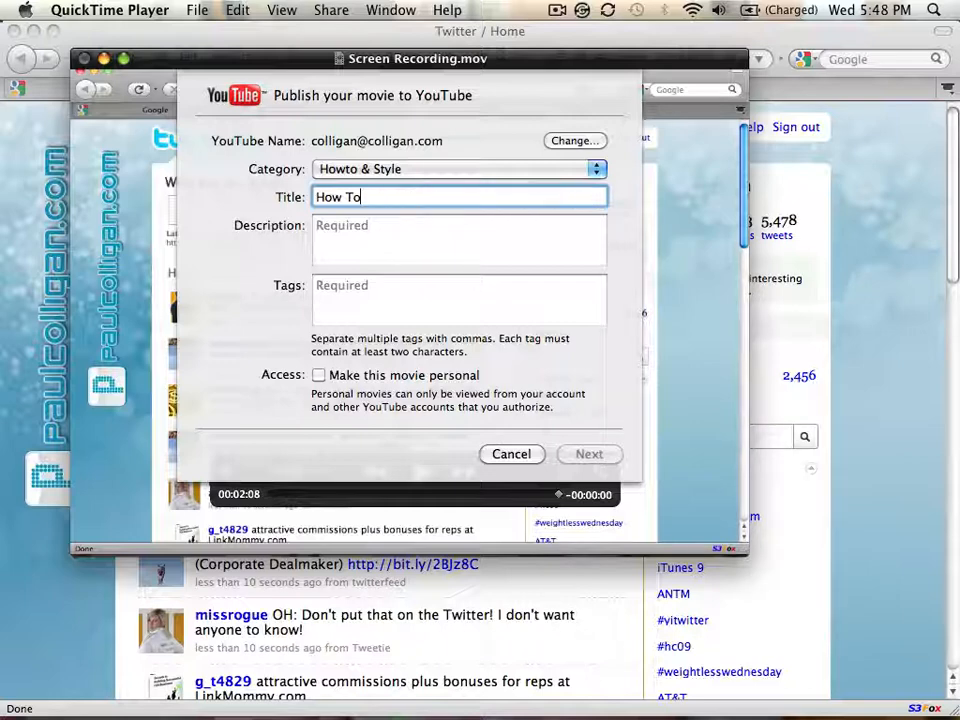
pyautogui.write('Share Your')
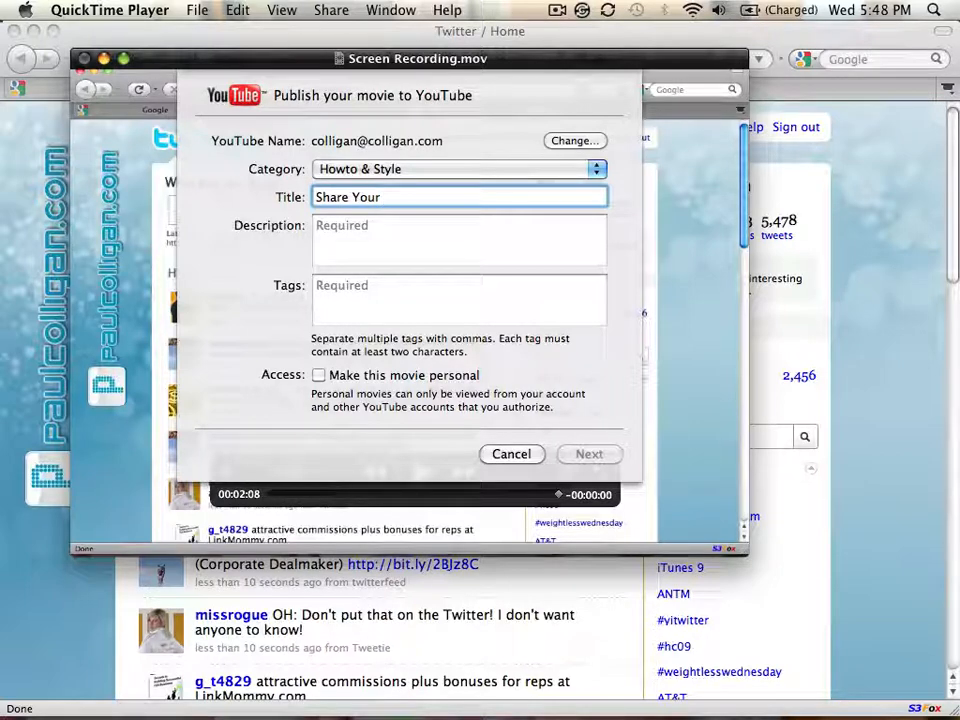
pyautogui.write('Favo')
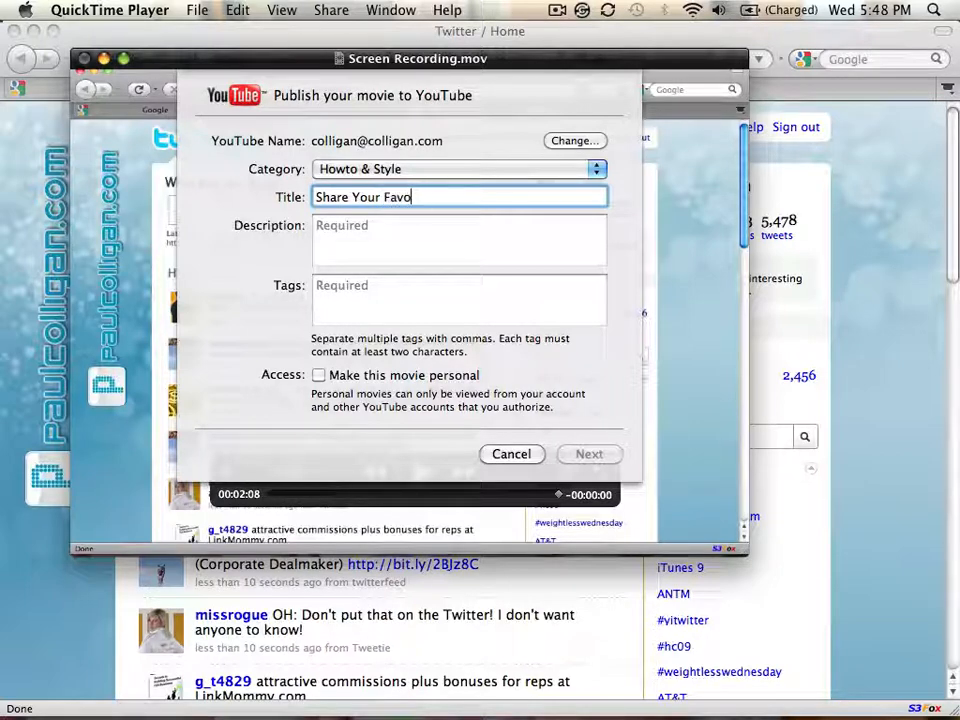
pyautogui.write('rite po')
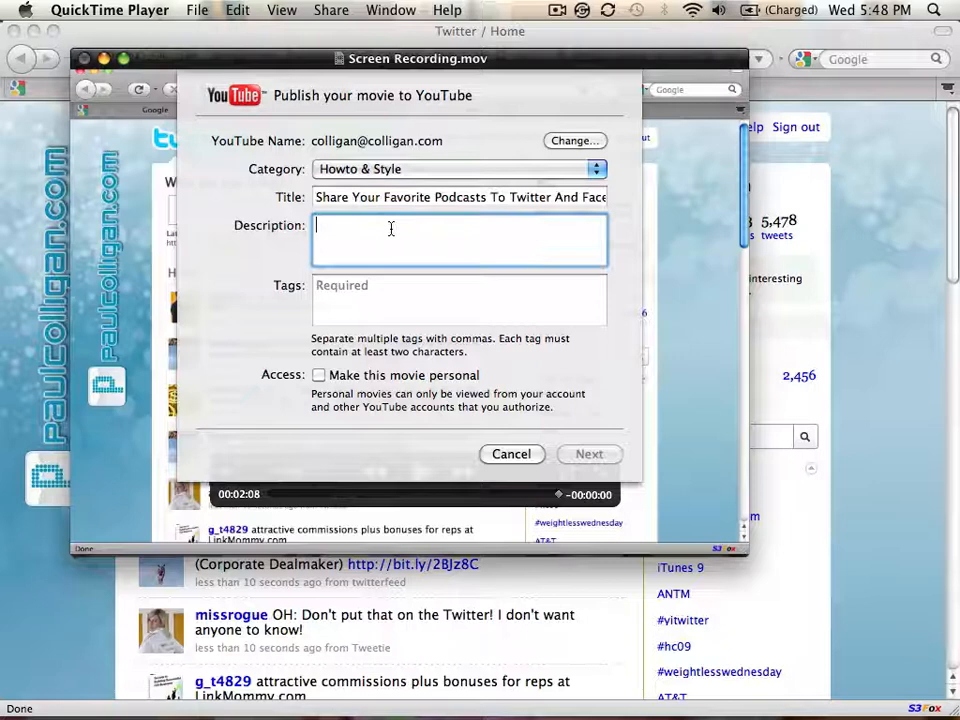
# Write the description: website link plus how Colligan shows sharing podcasts to Twitter and Facebook from the new iTunes on Mac and PC.
pyautogui.write('http://www.paulcolligan.com Paul Co')
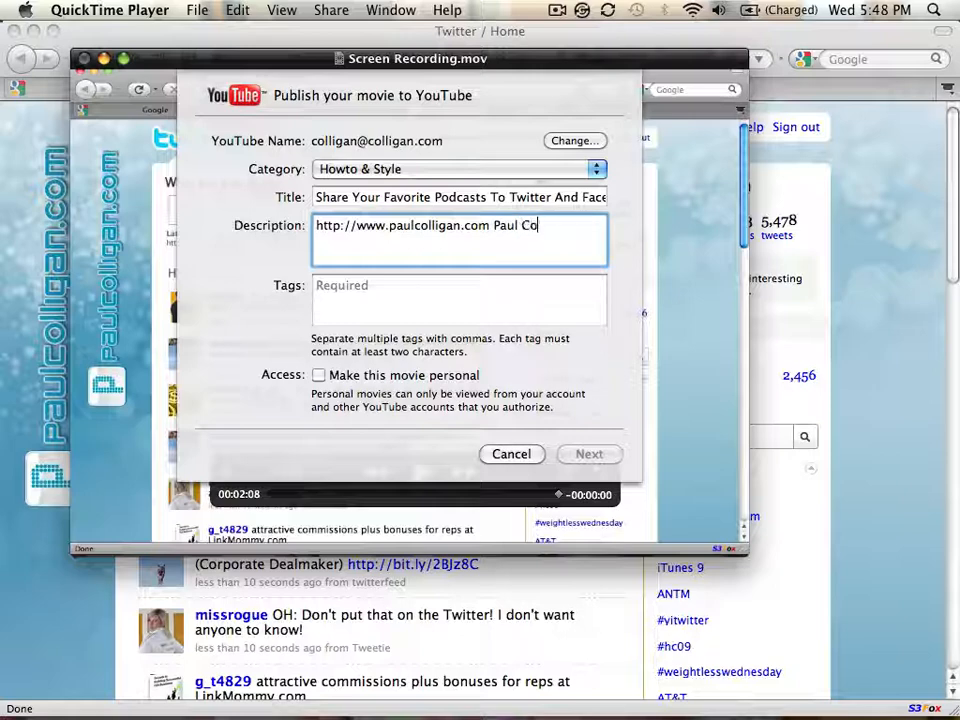
pyautogui.write('lligan shows')
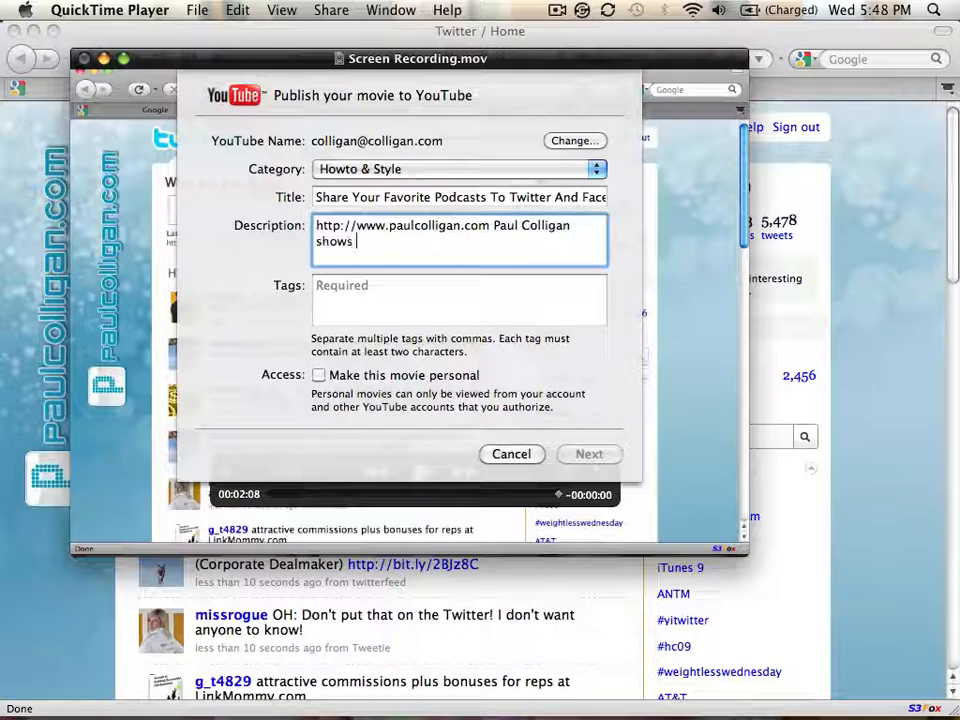
pyautogui.write('how to share')
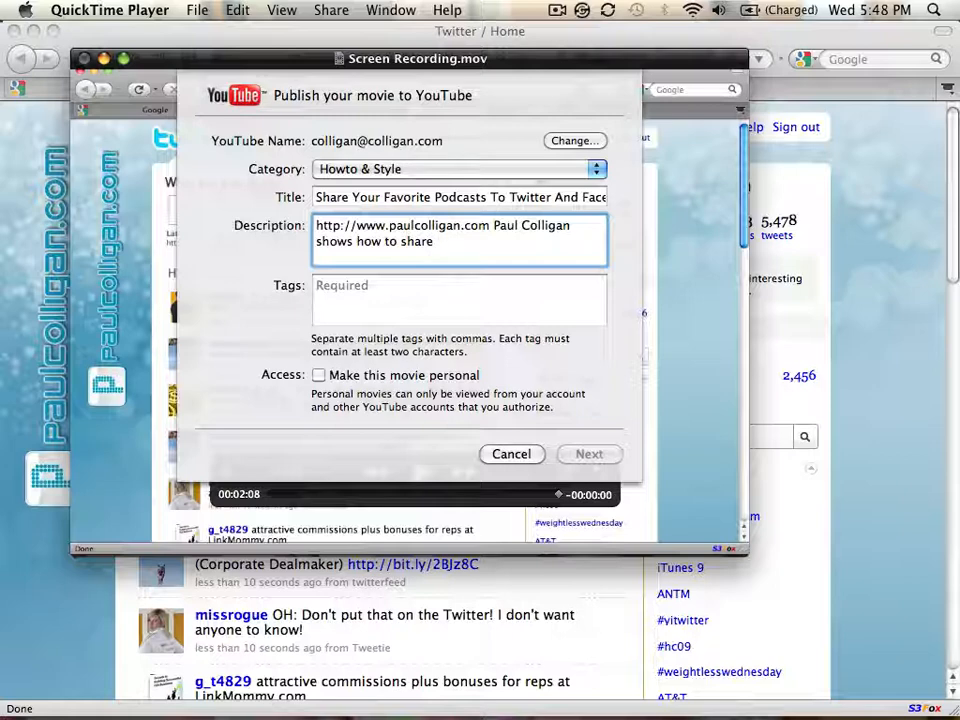
pyautogui.write('Podcasts to both')
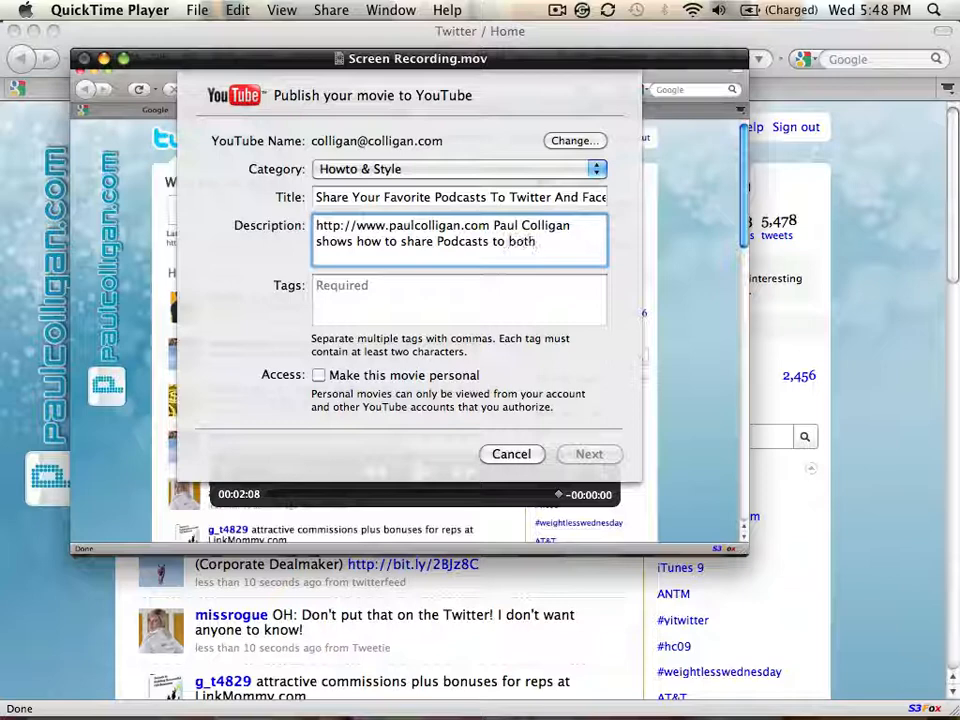
pyautogui.write('Twitter and faceb')
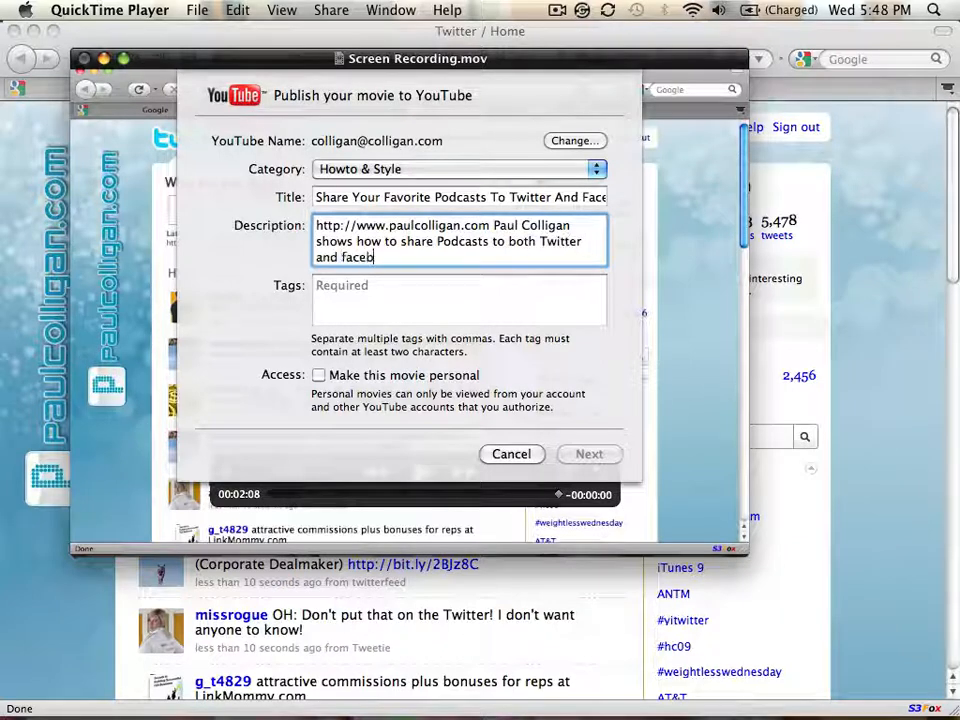
pyautogui.write('acebook f')
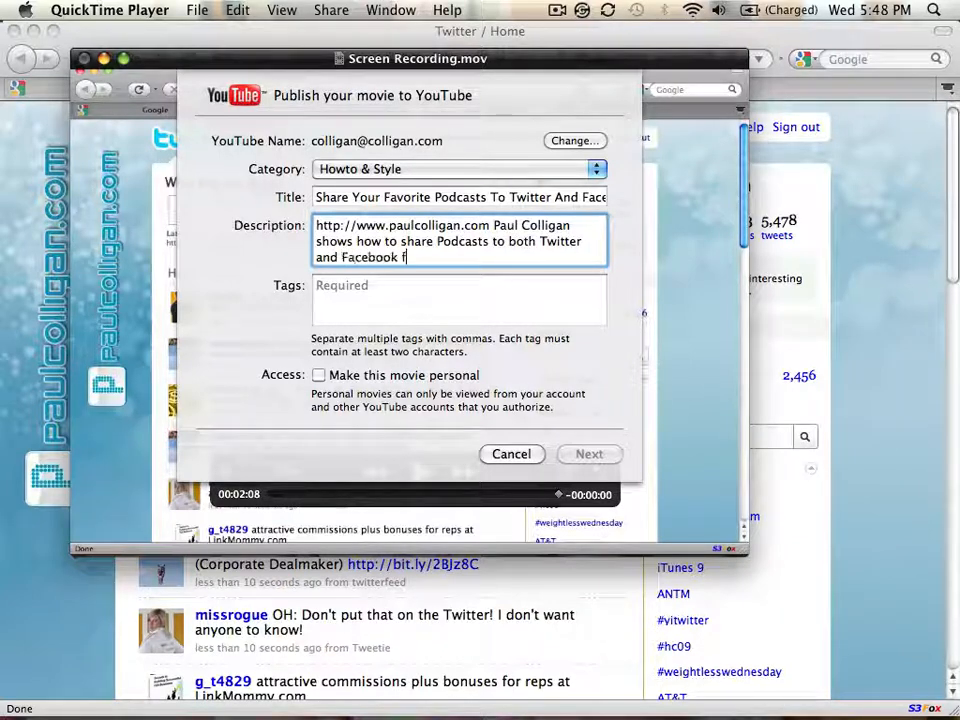
pyautogui.write('rom within the new iTunes.  This')
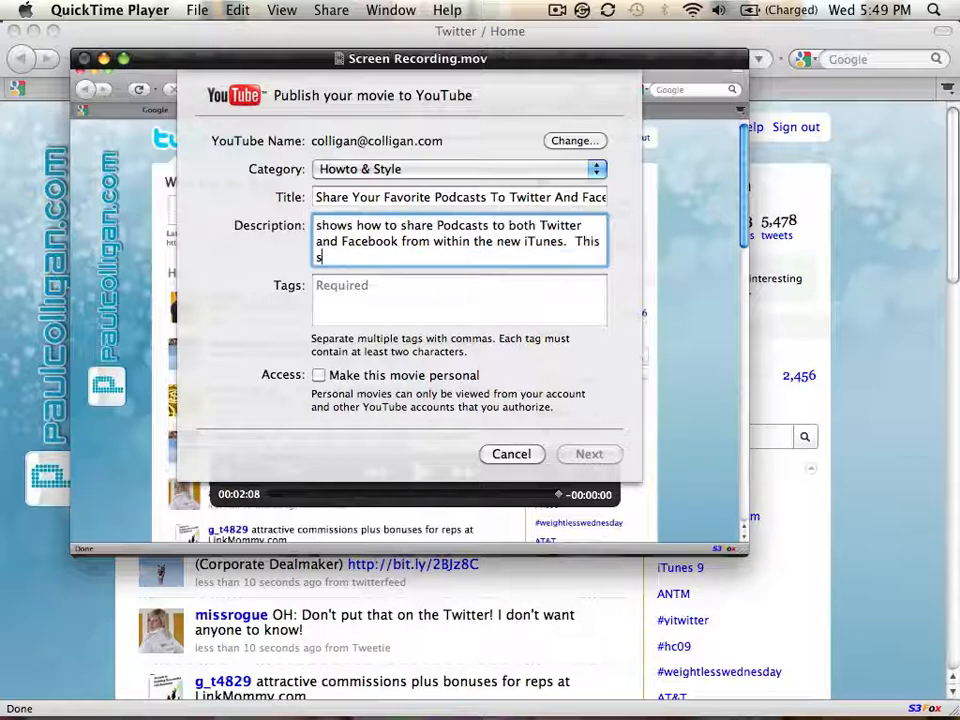
pyautogui.write('hould work on both the Mac and PC – although')
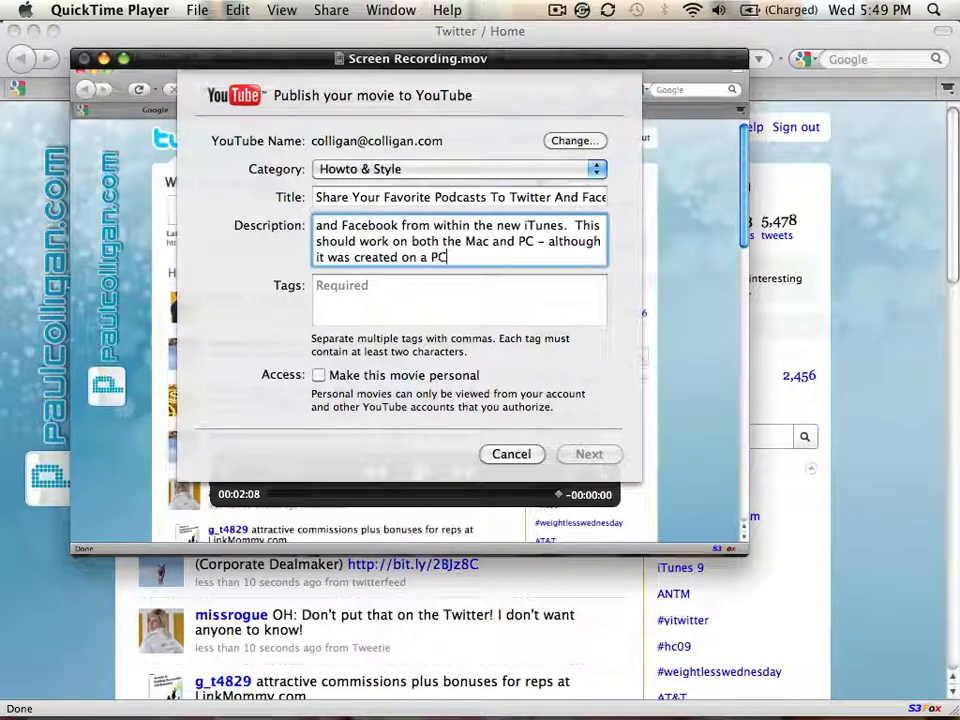
# Enter the tags podcast, podcasts, twitter, facebook, share on facebook, itunes and paul colligan.
pyautogui.click(460, 300)
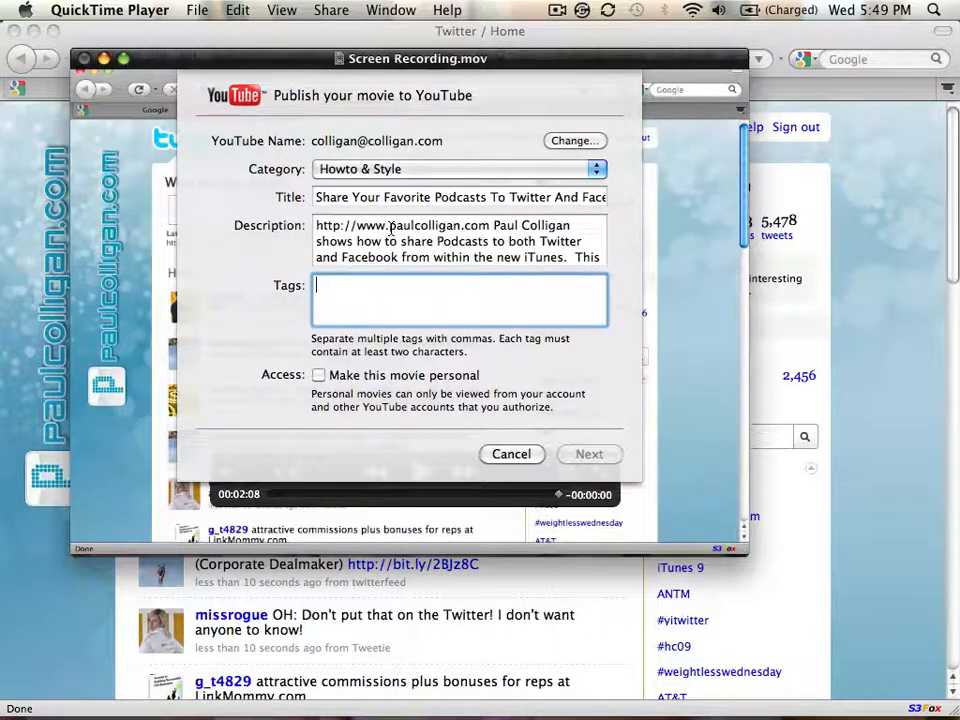
pyautogui.write('fa')
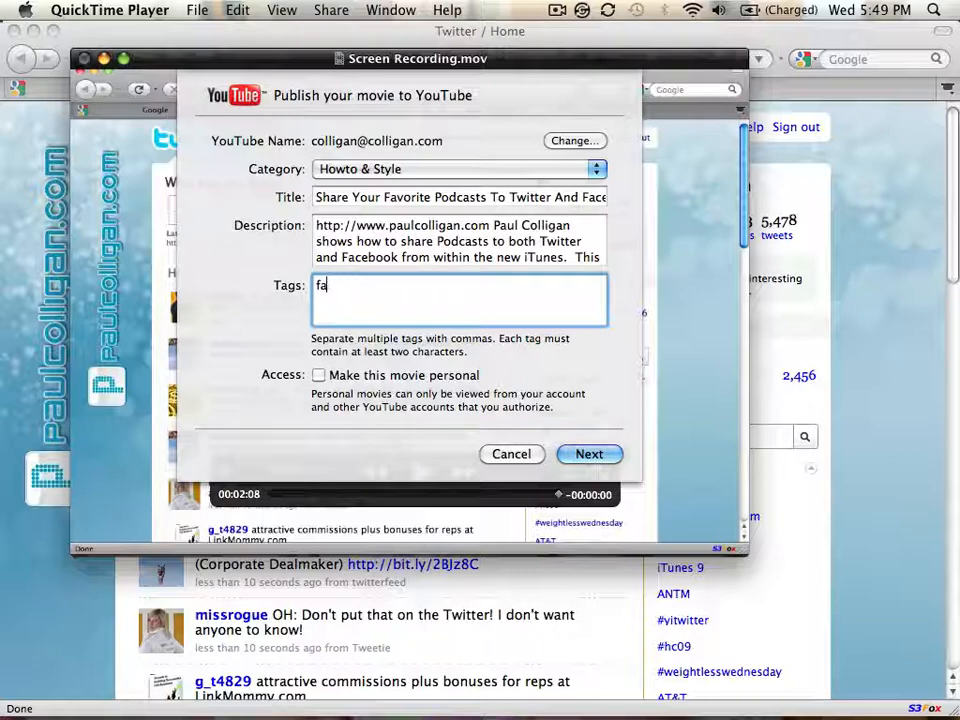
pyautogui.write('podcast podca')
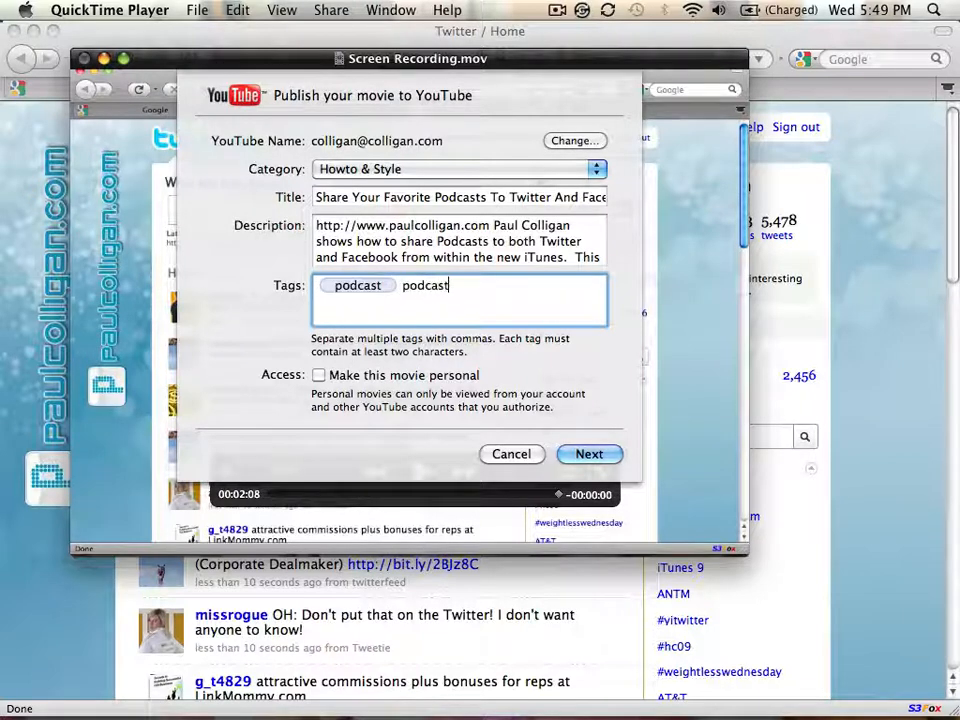
pyautogui.write('s')
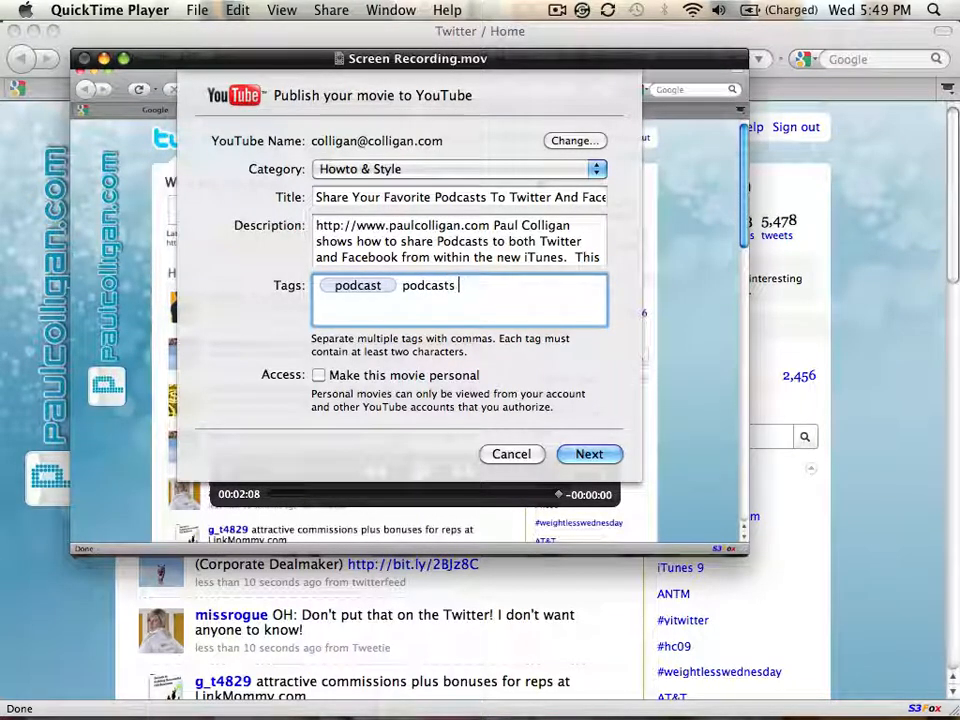
pyautogui.write('twit')
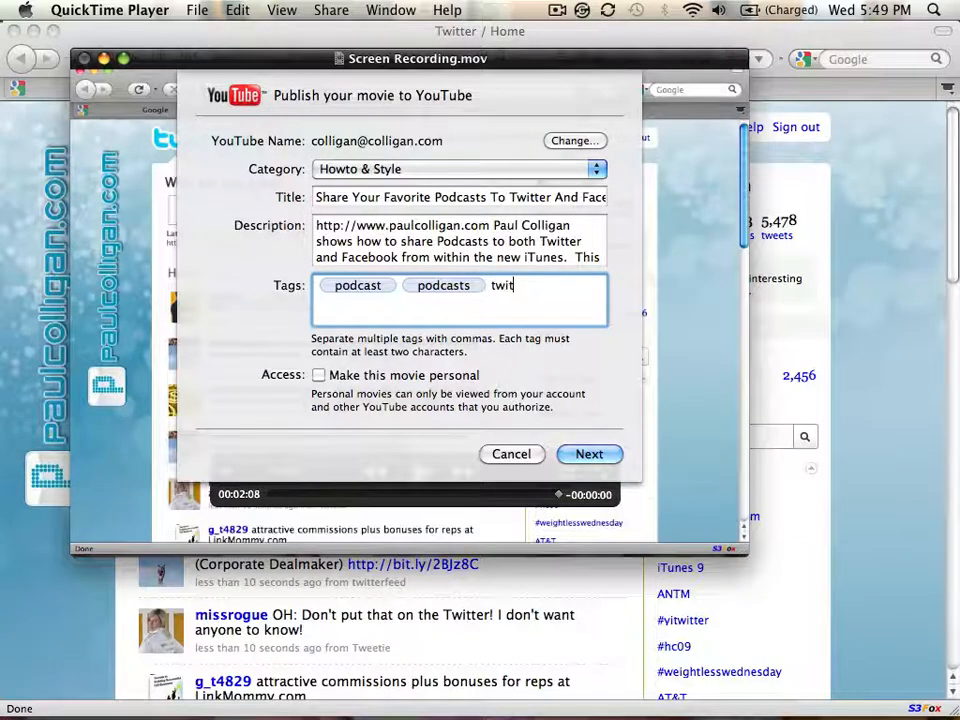
pyautogui.write('ter, facebook,')
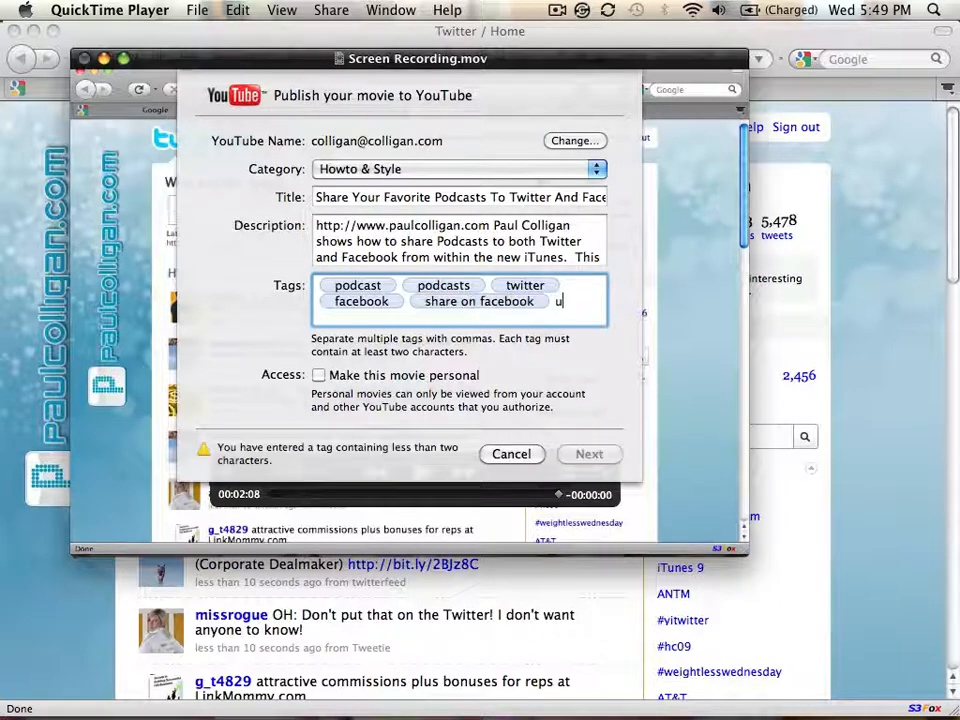
pyautogui.write('itunes, paul co')
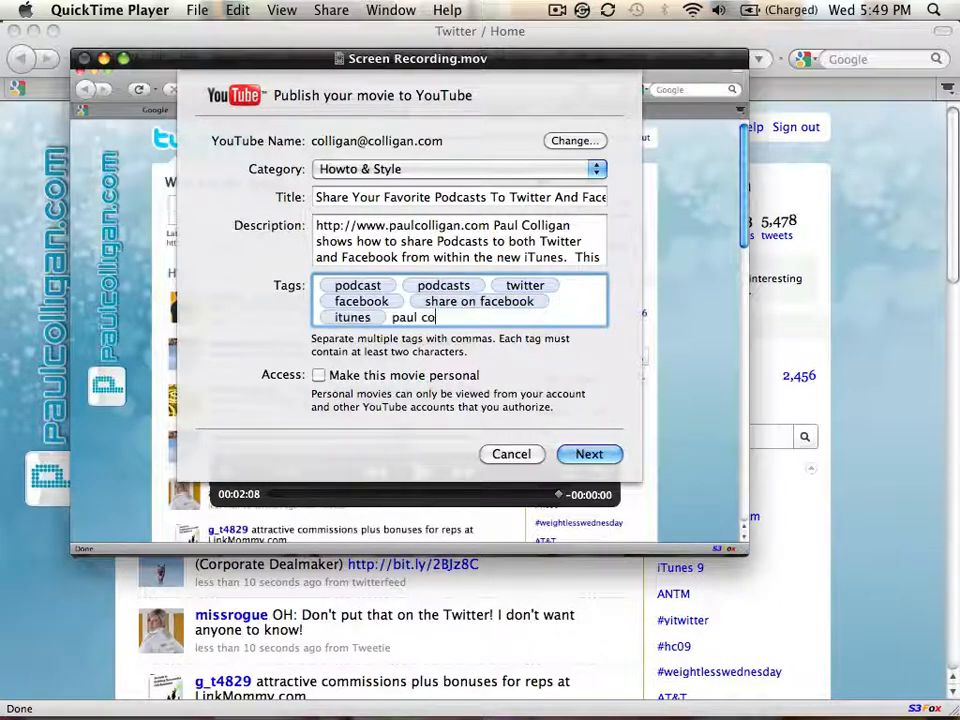
pyautogui.write('lligan')
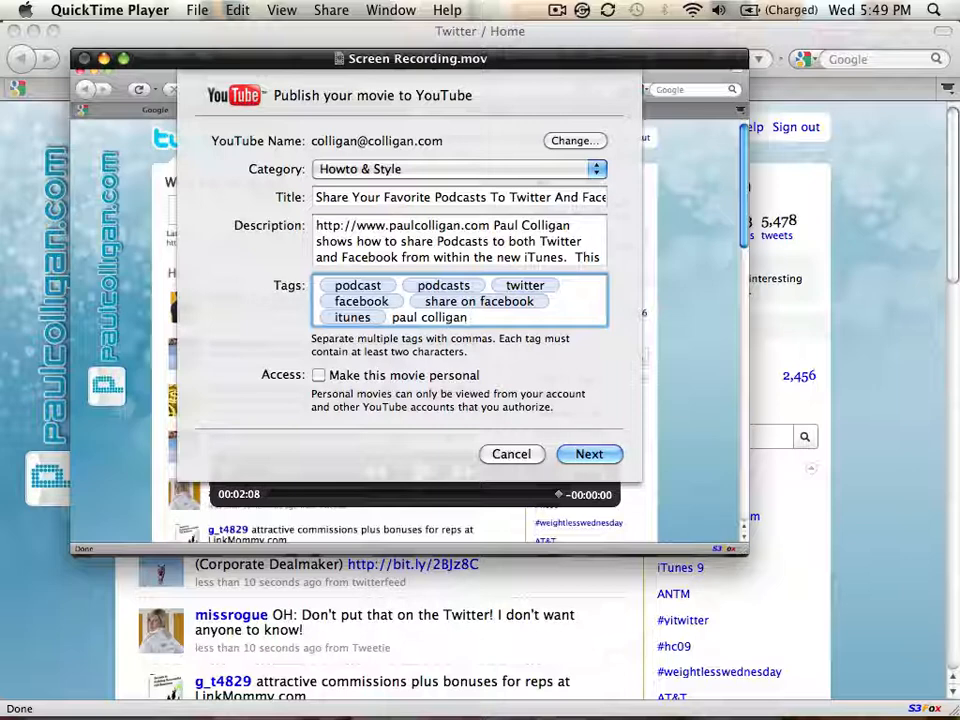
pyautogui.click(444, 316)
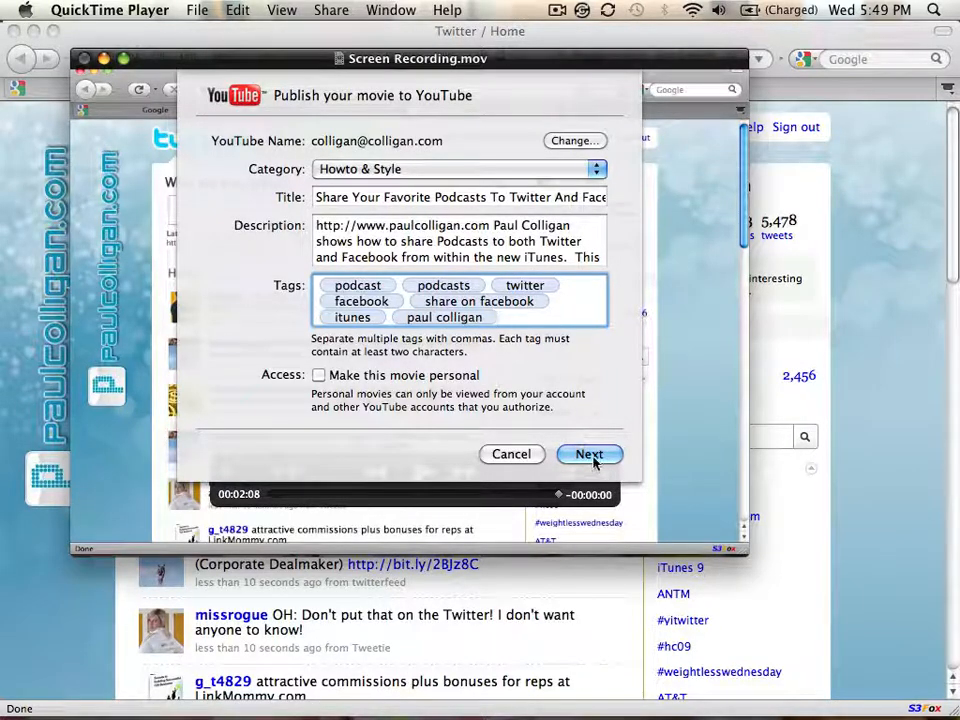
# Proceed past YouTube's Terms of Service with Share to begin the export, repositioning the progress window.
pyautogui.click(588, 454)
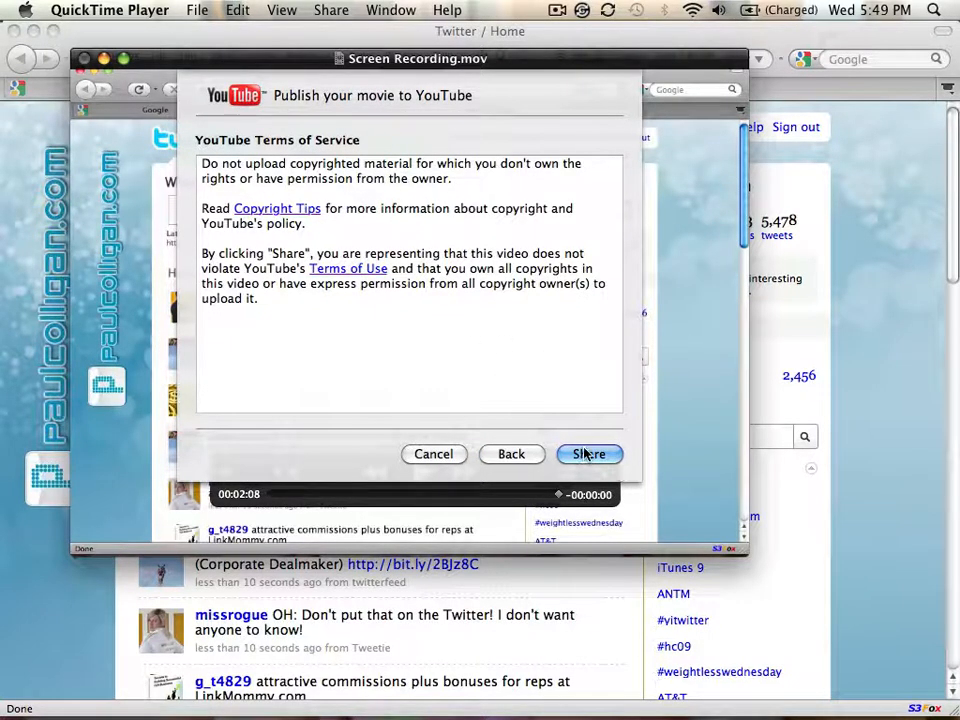
pyautogui.click(588, 454)
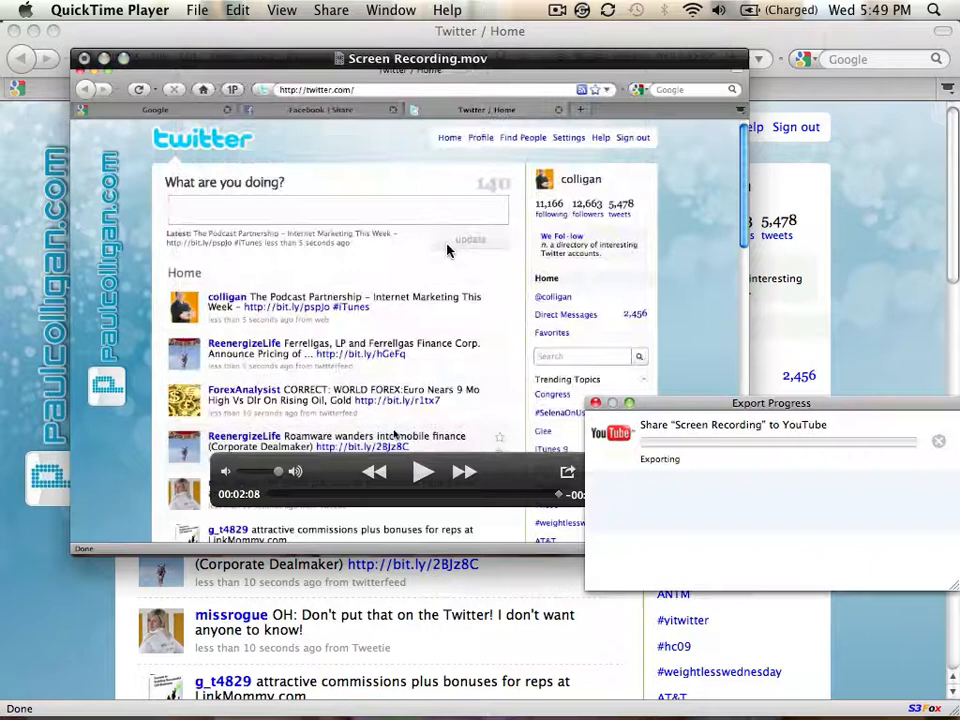
pyautogui.moveTo(772, 404); pyautogui.dragTo(506, 224)
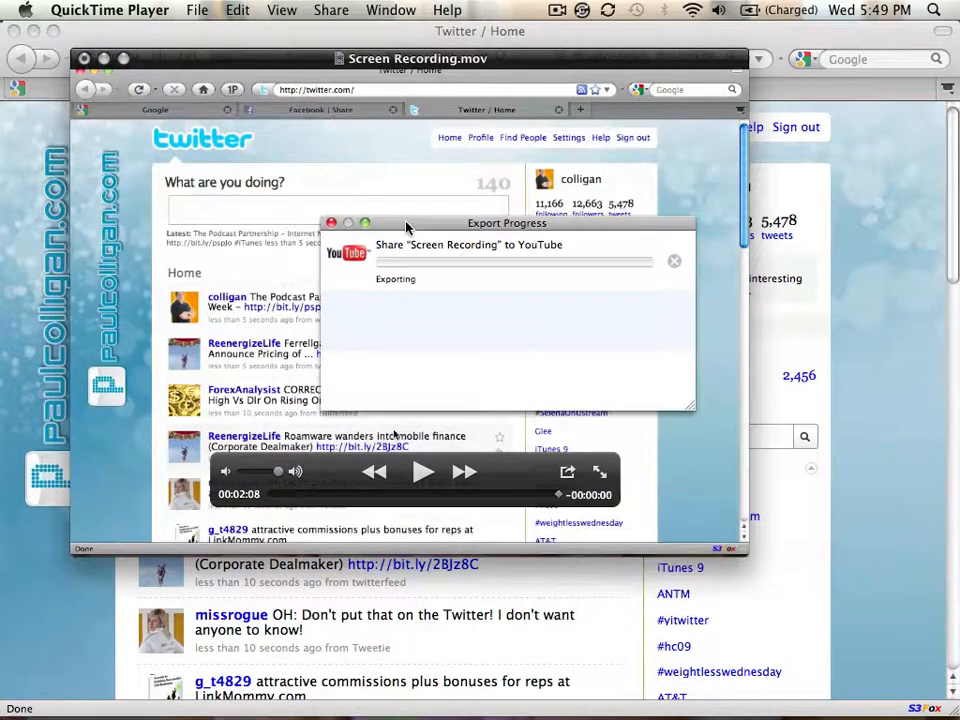